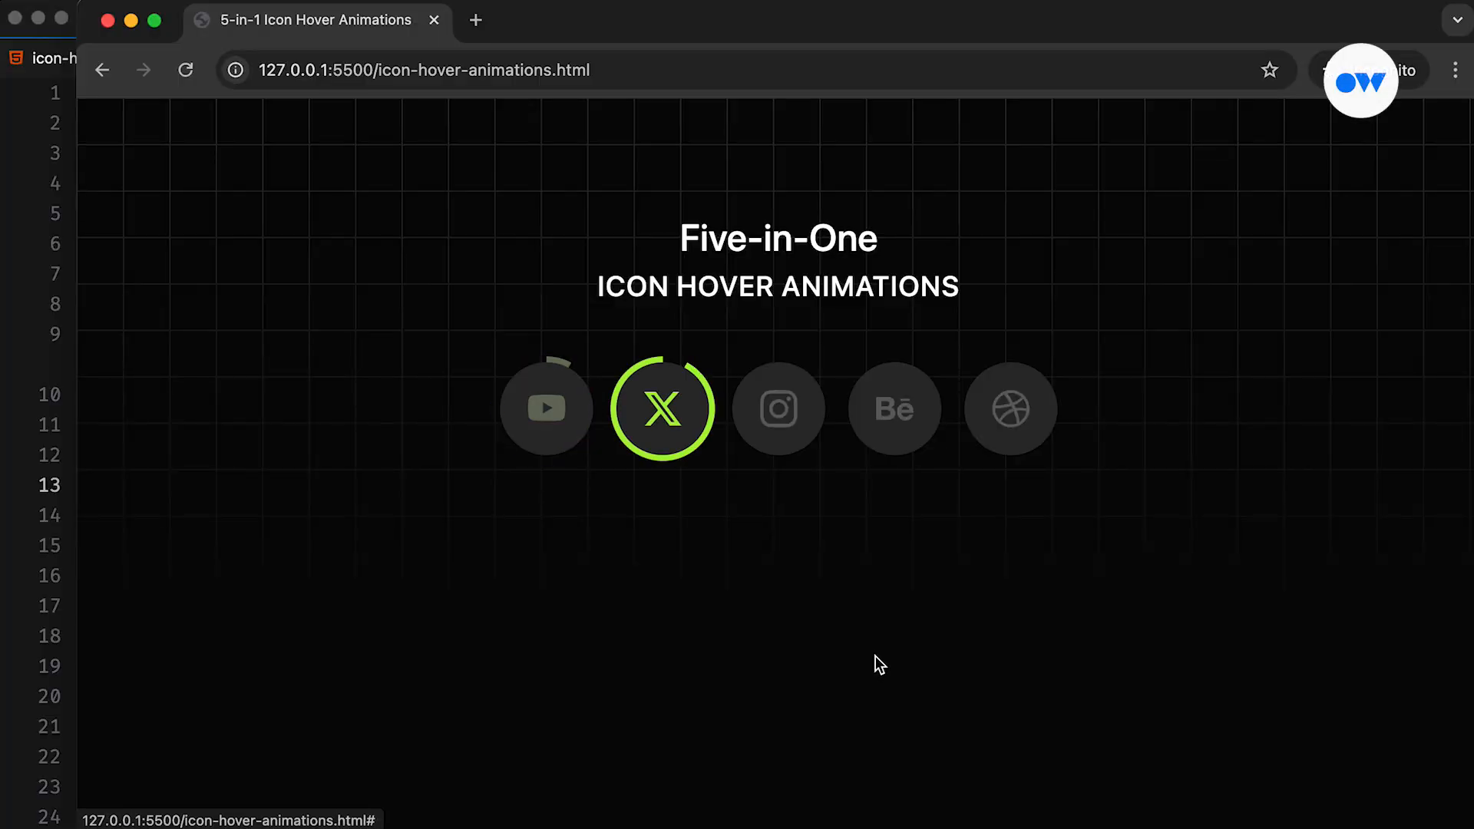
{"action": "mouse_move", "coordinate": [777, 408]}
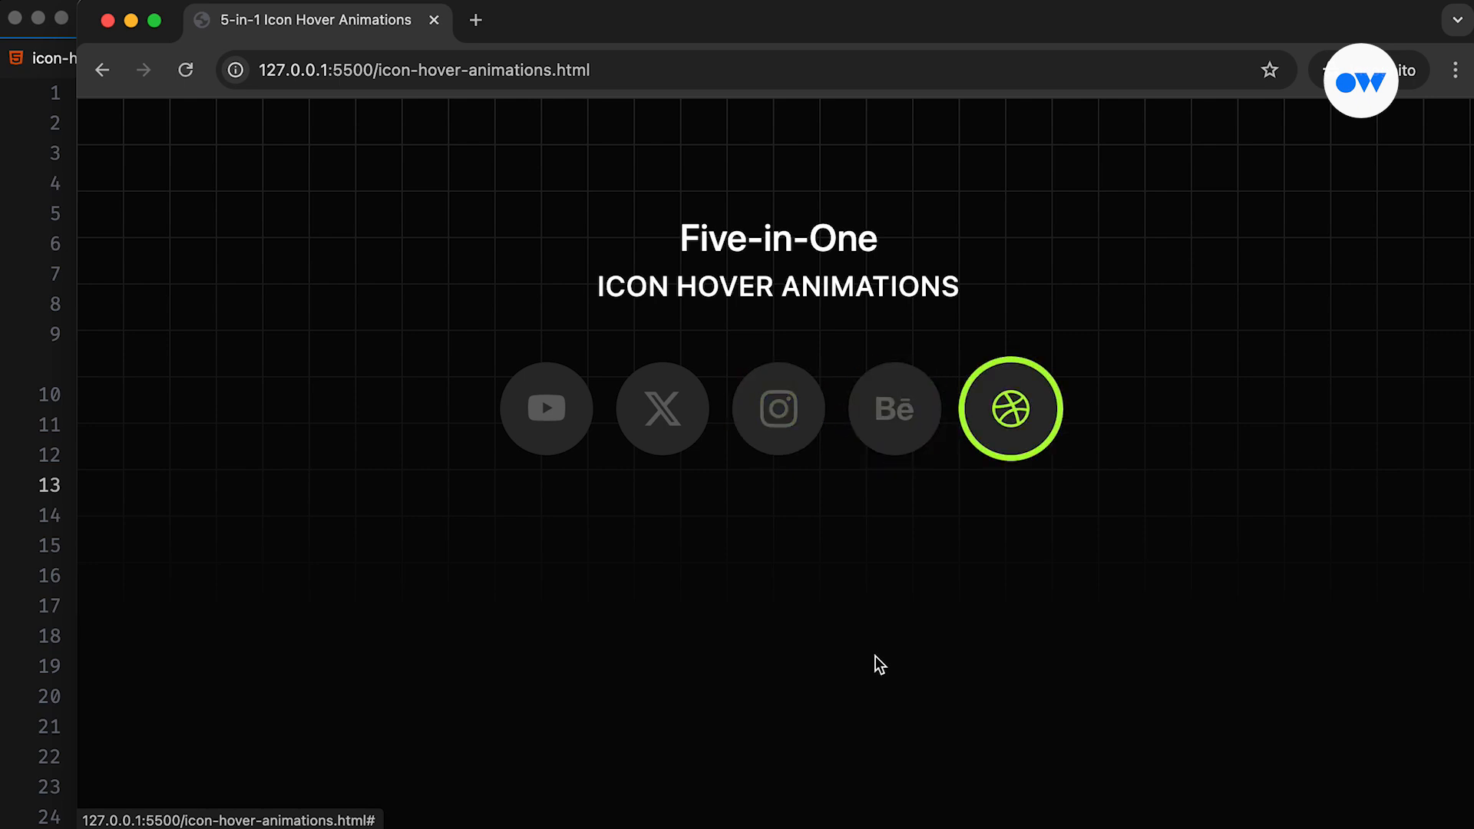
{"action": "mouse_move", "coordinate": [778, 407]}
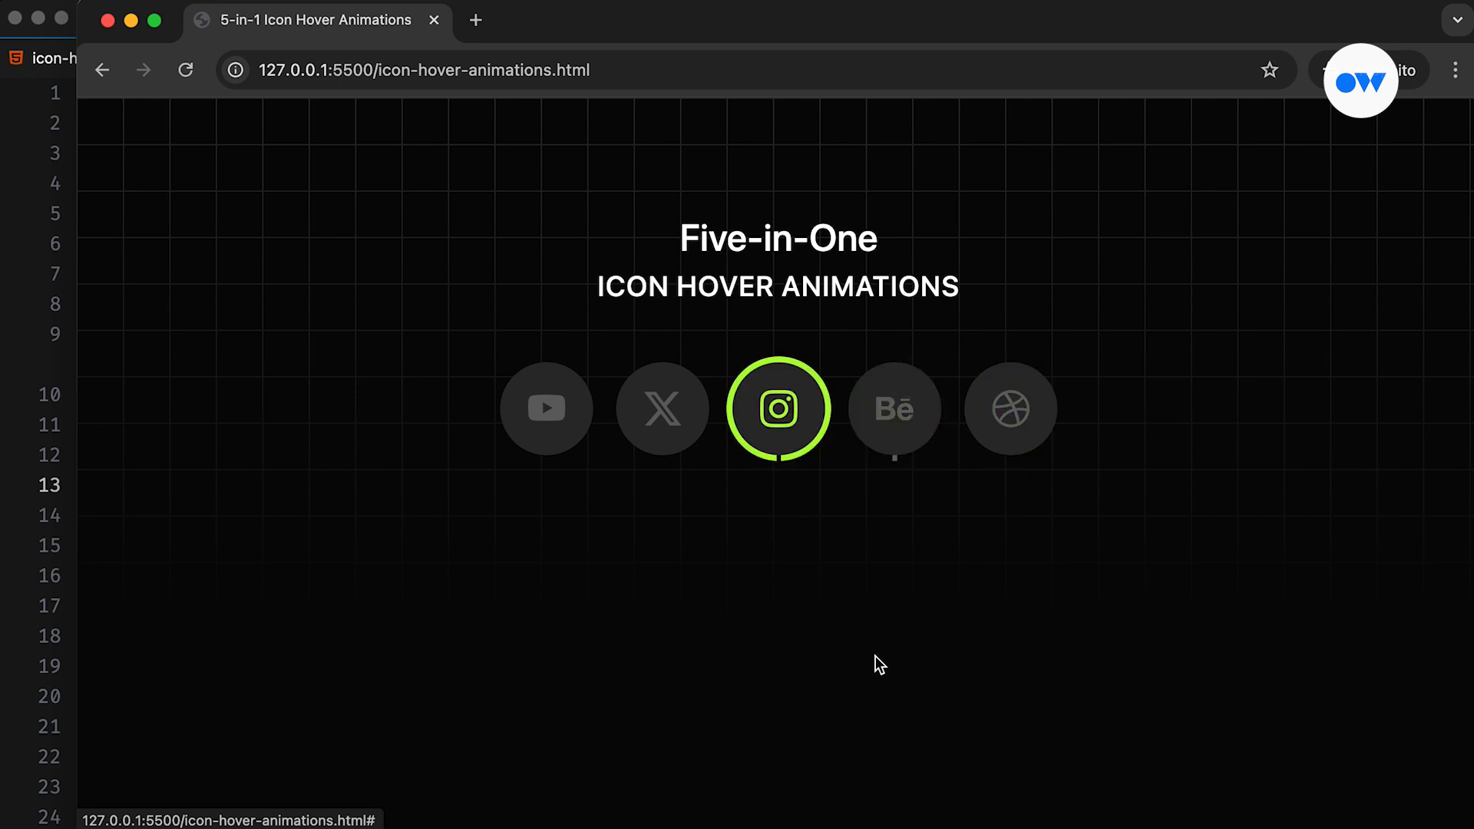
{"action": "mouse_move", "coordinate": [662, 407]}
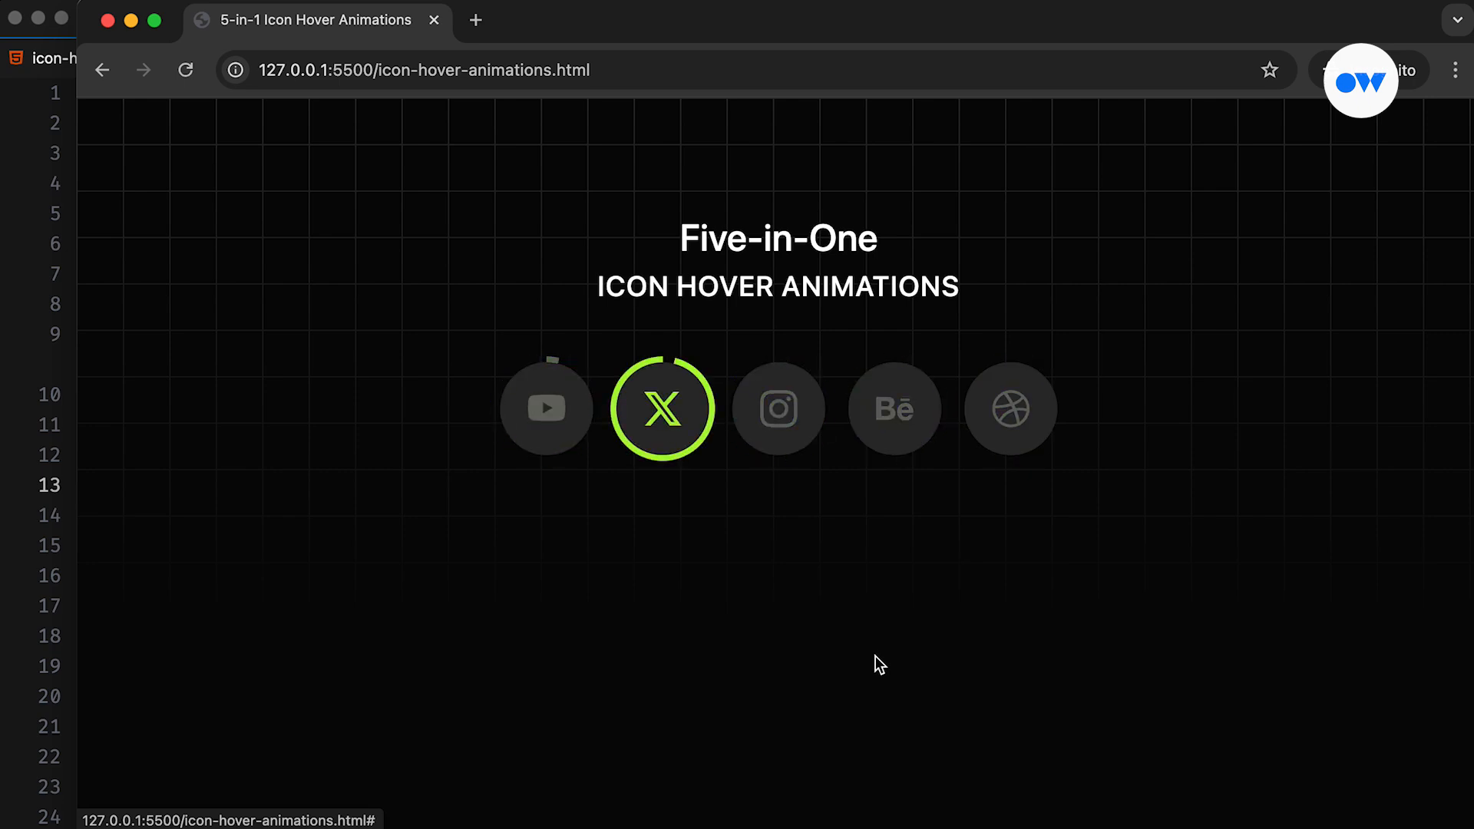
{"action": "mouse_move", "coordinate": [778, 408]}
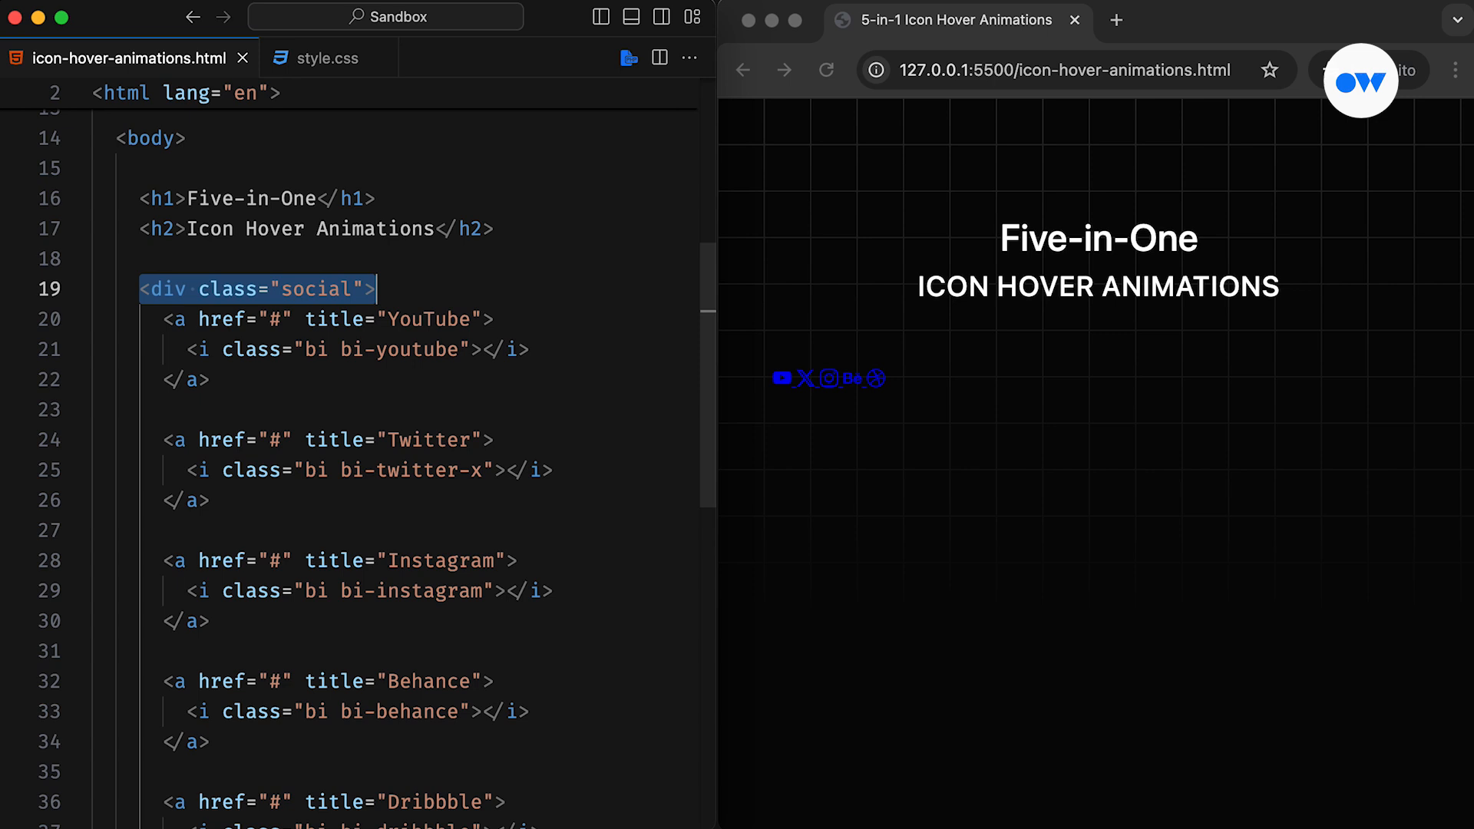
Switch to style.css and add an empty line after the h2 rule.
{"action": "left_click", "coordinate": [324, 58]}
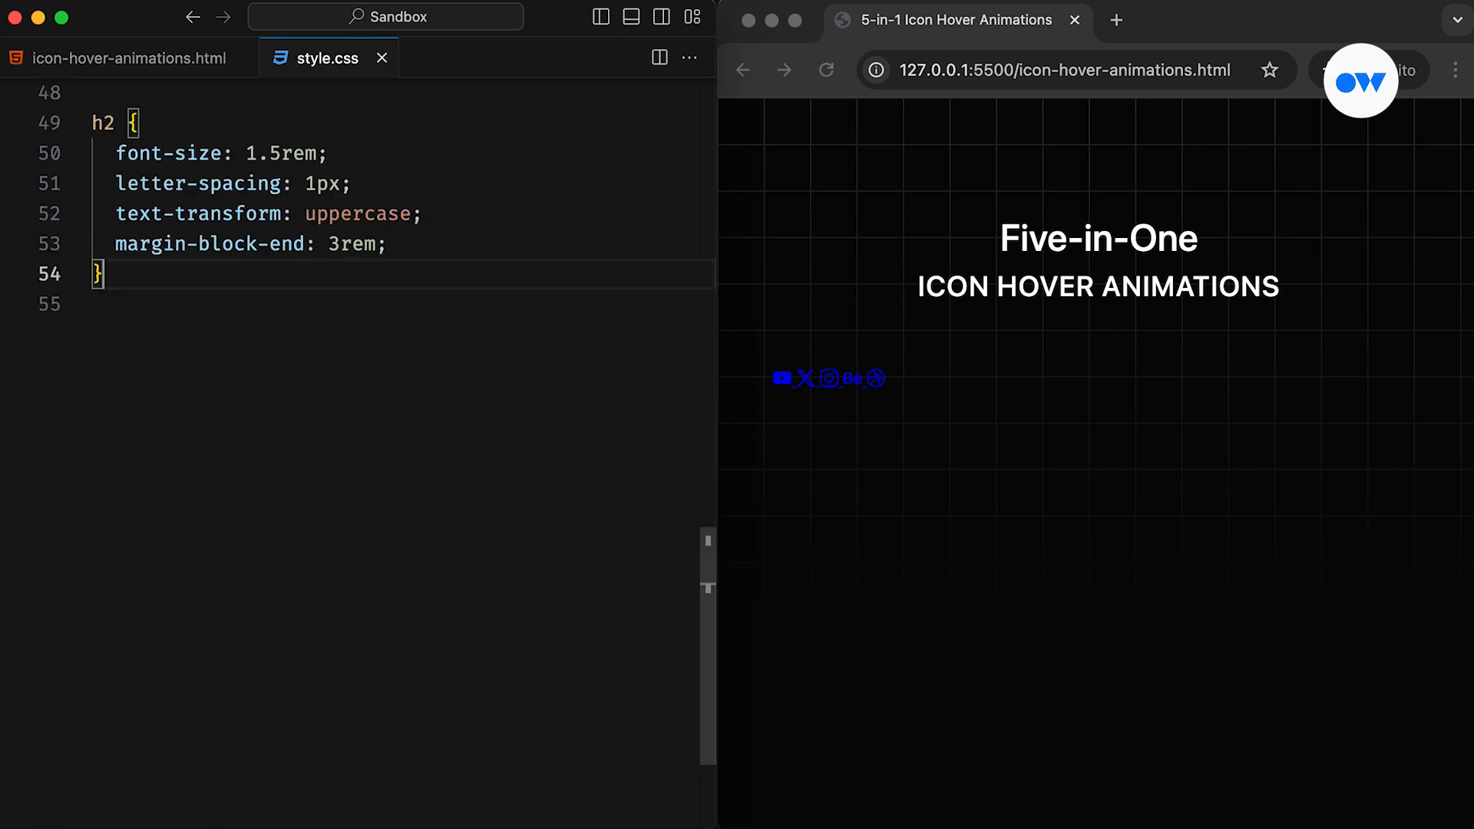
{"action": "key", "text": "Enter"}
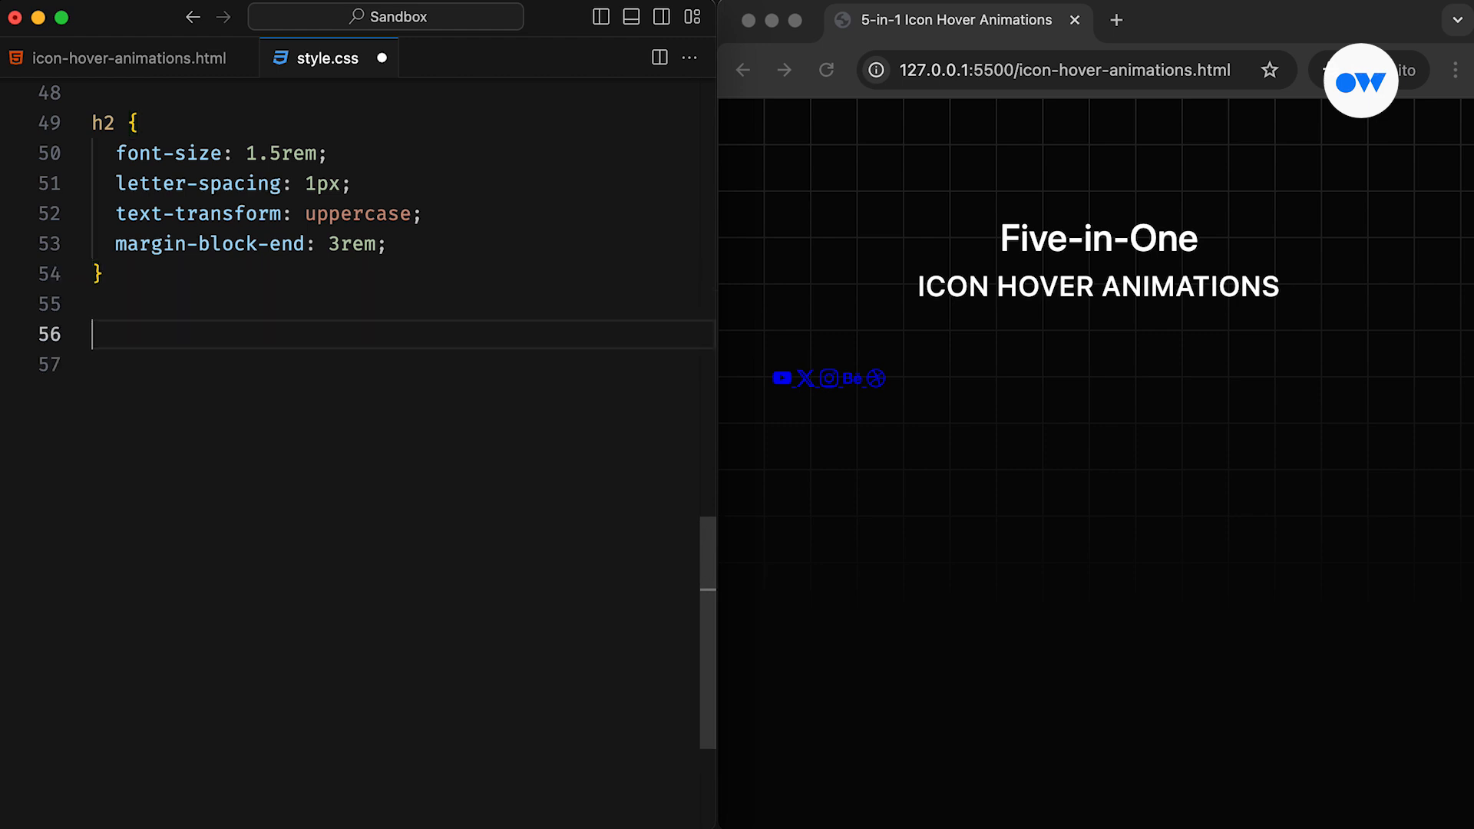
Write the .social centering flex rule and the a rule styling each link as a grey circle.
{"action": "type", "text": ".social {"}
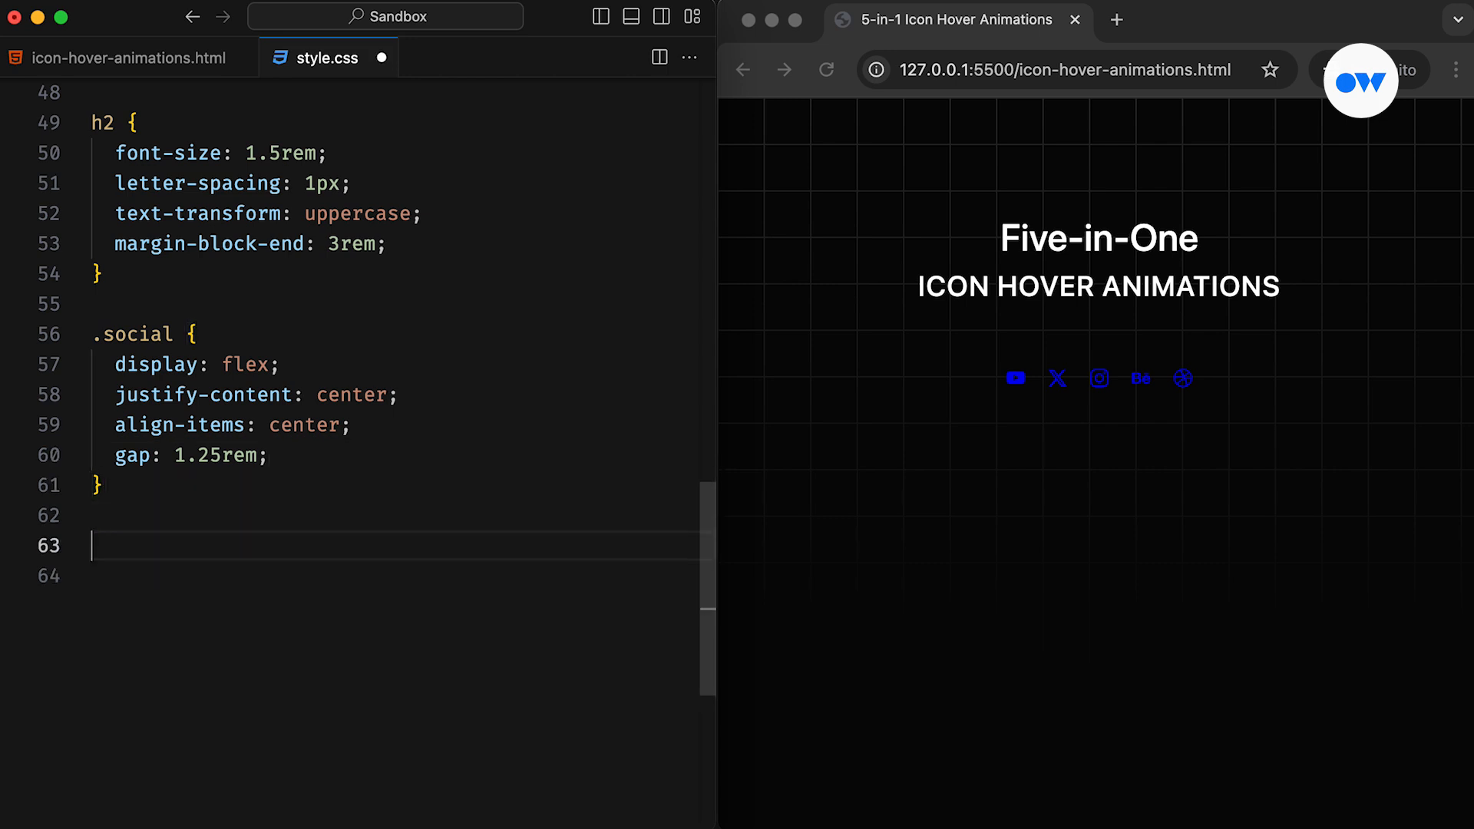
{"action": "type", "text": "a"}
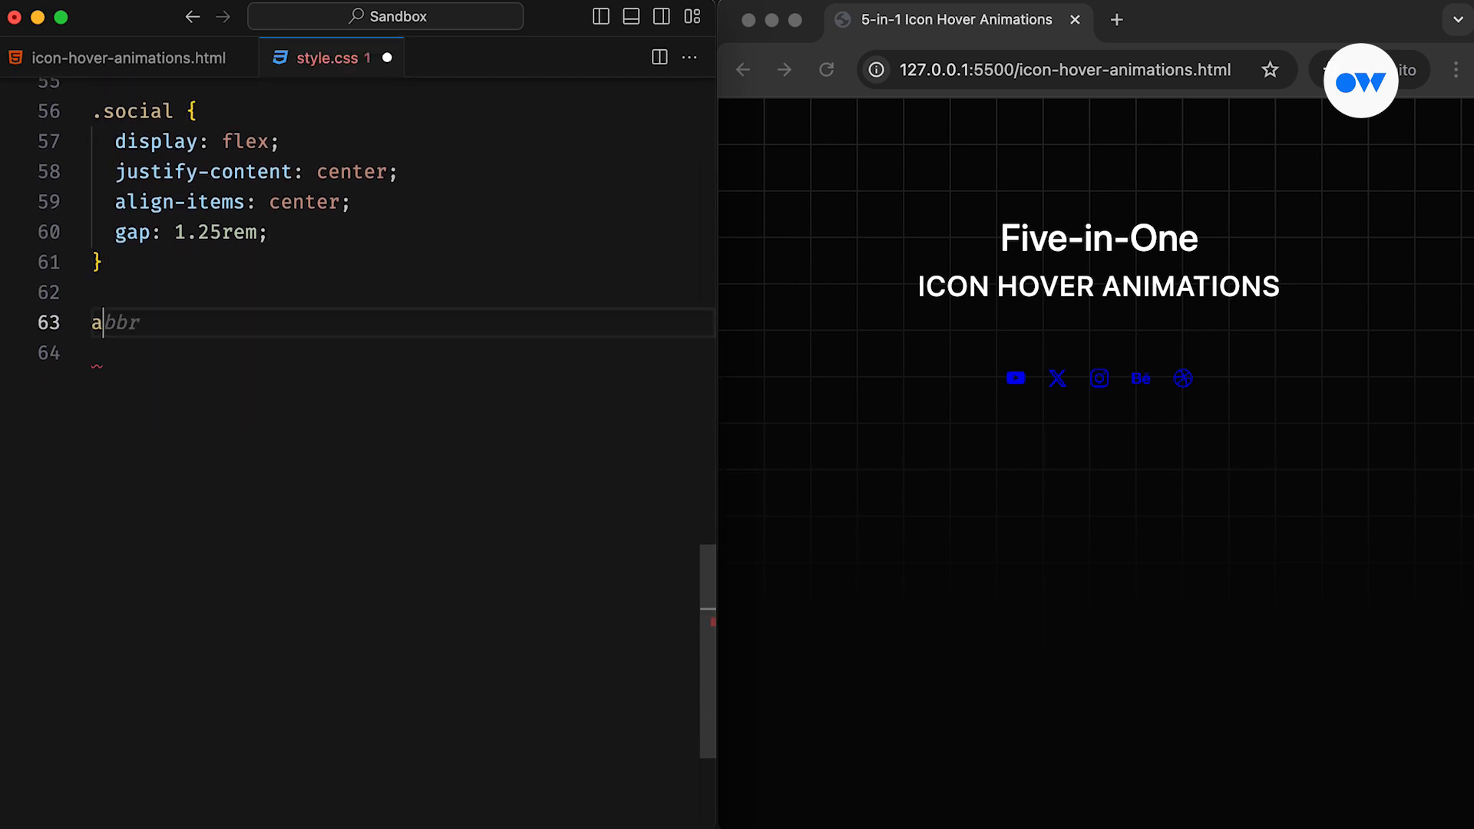
{"action": "type", "text": "{"}
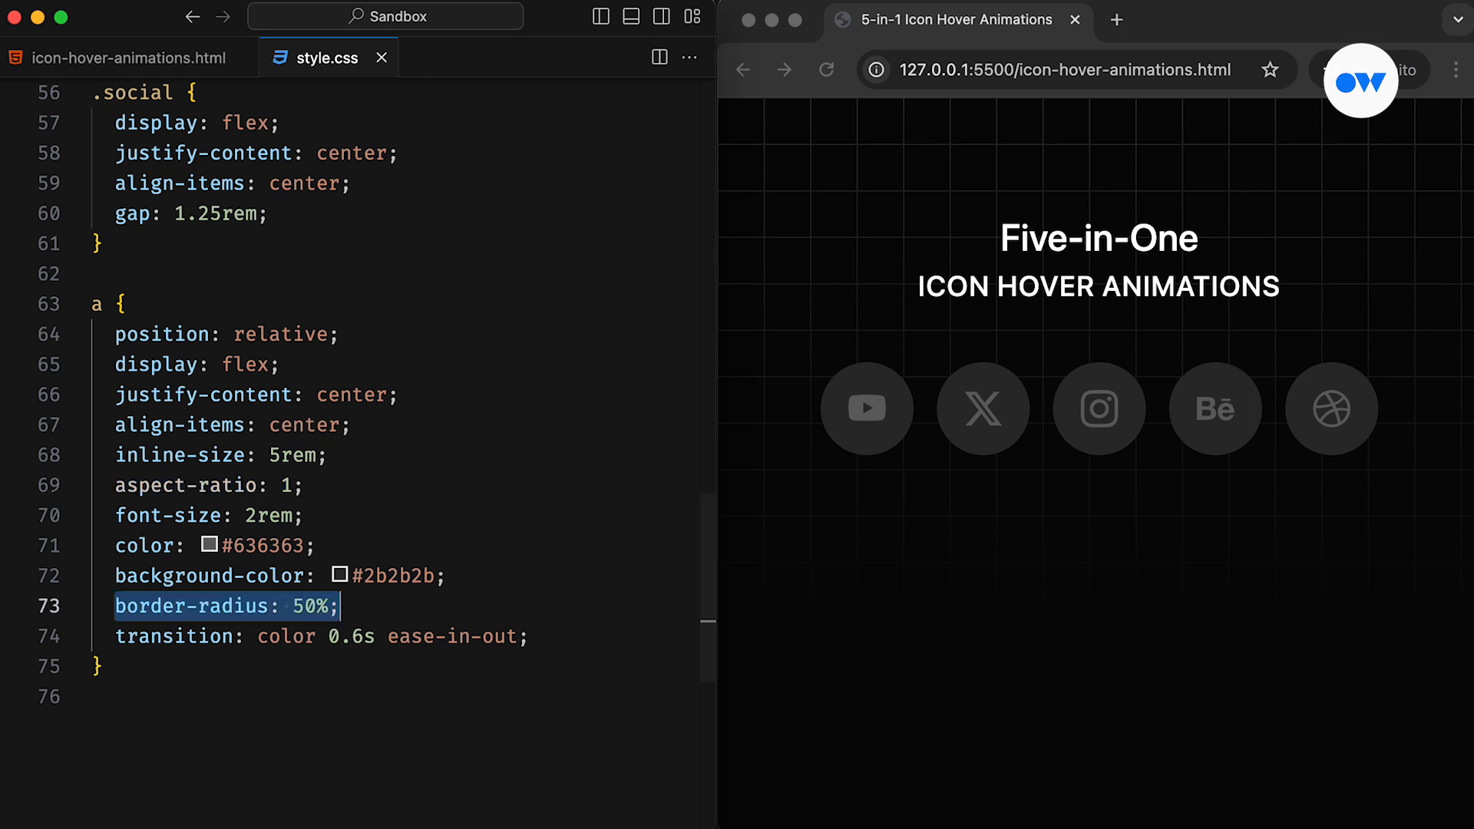
Add the a::before, a::after conic-gradient ring with inset -5px and a greenyellow a:hover/focus rule.
{"action": "scroll", "scroll_direction": "down", "scroll_amount": 3}
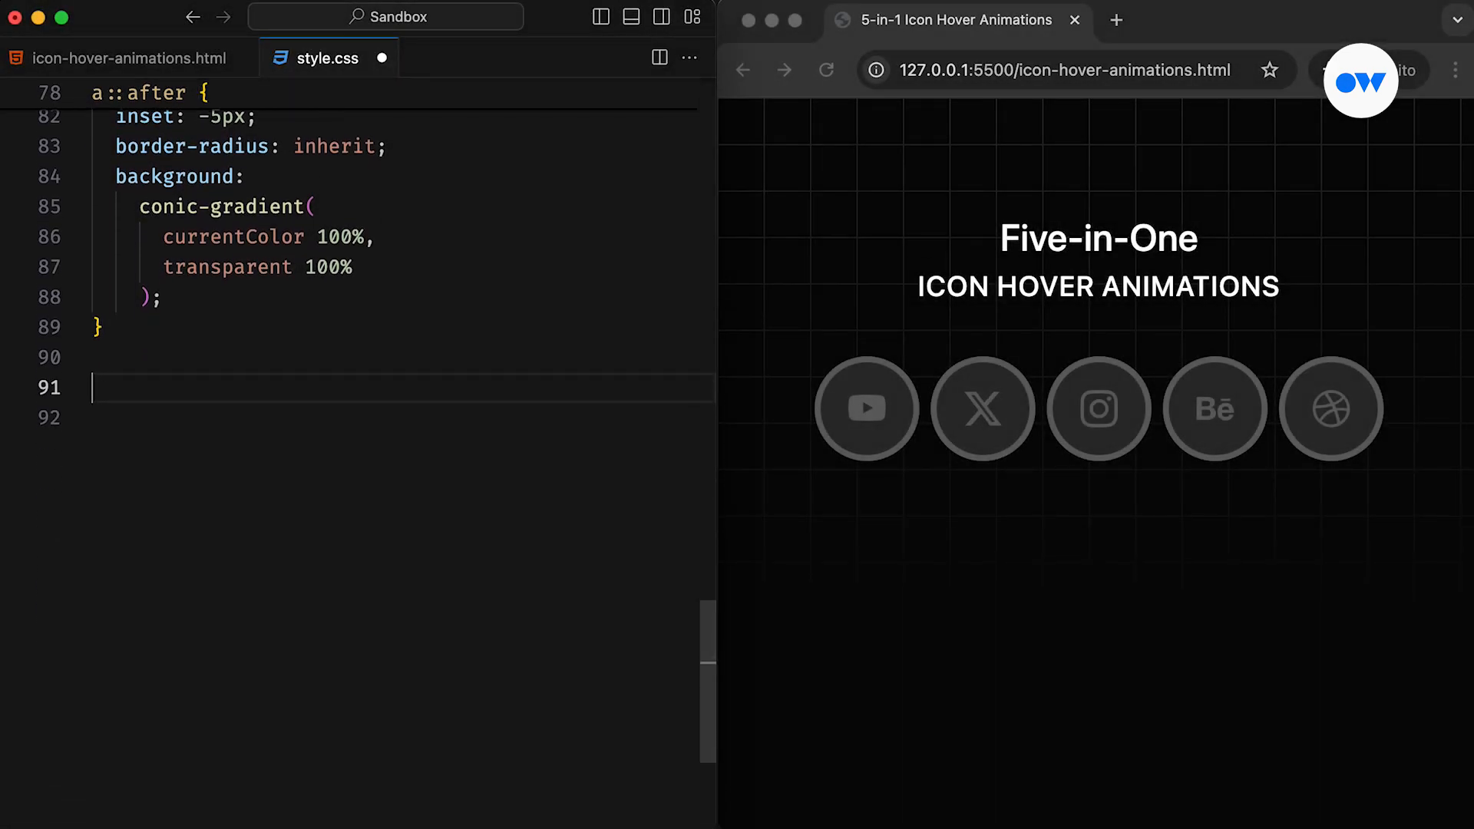
{"action": "type", "text": "a:hover,"}
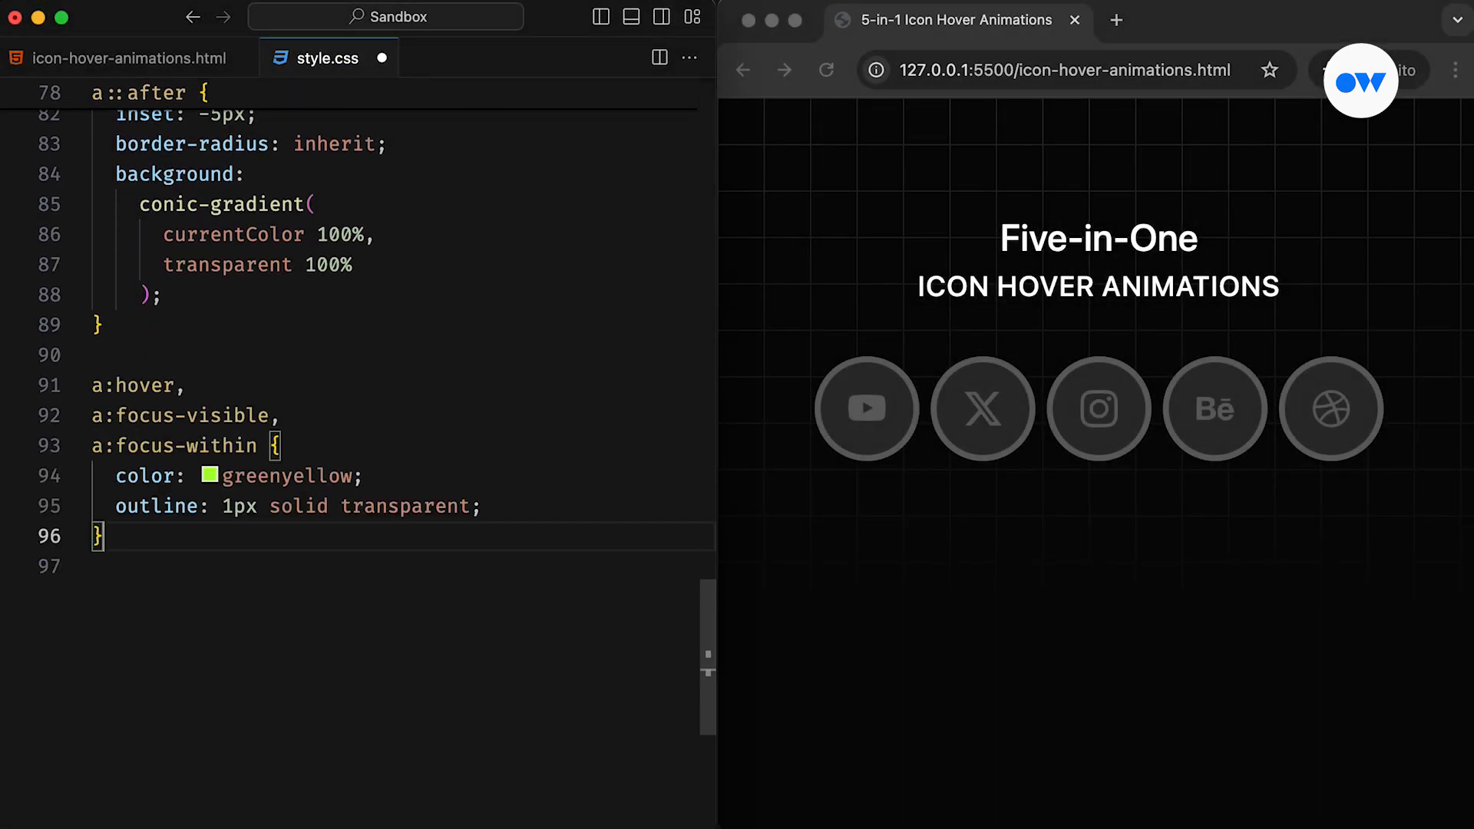
{"action": "mouse_move", "coordinate": [382, 58]}
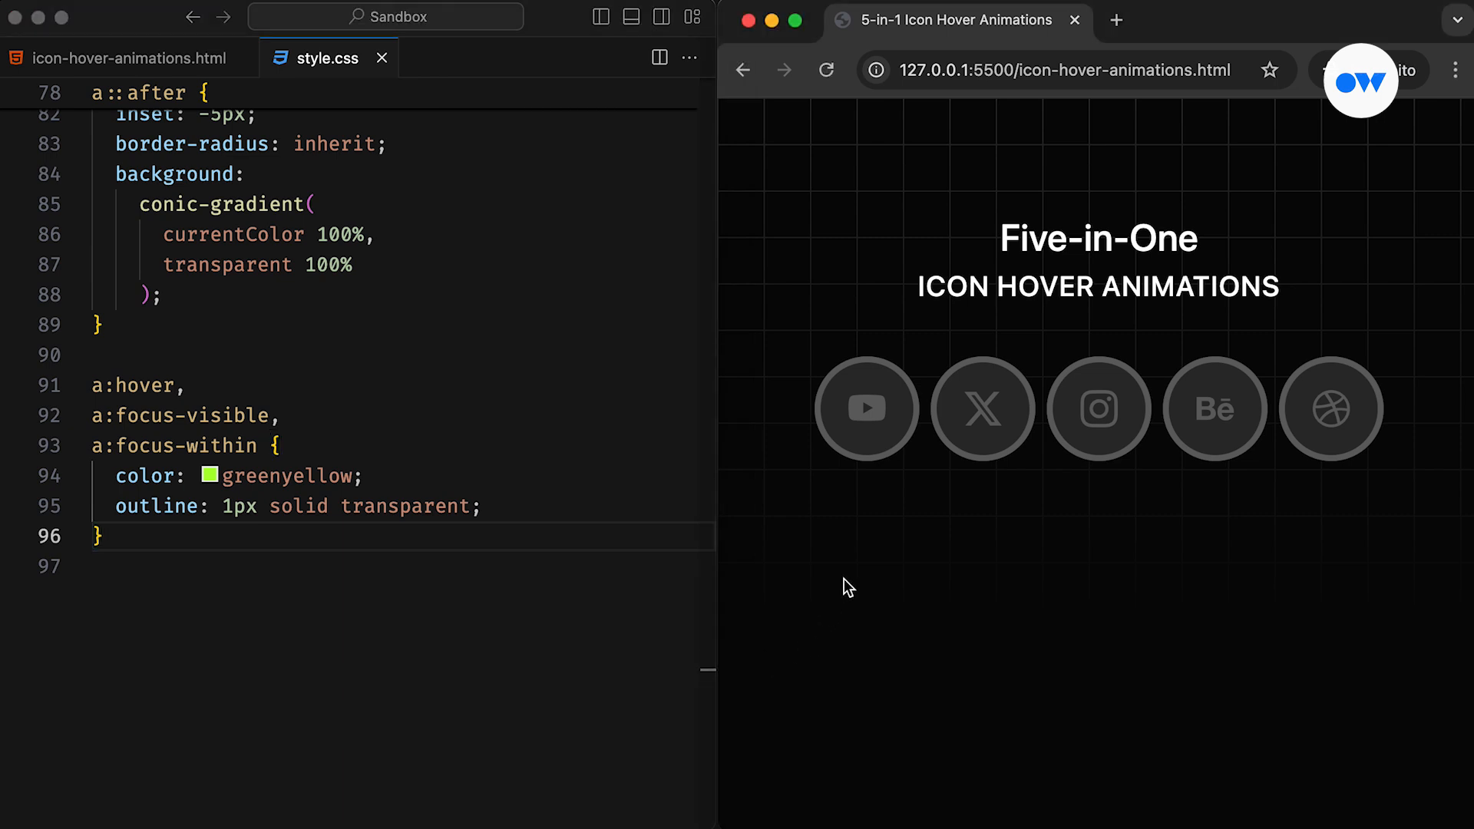
{"action": "mouse_move", "coordinate": [983, 407]}
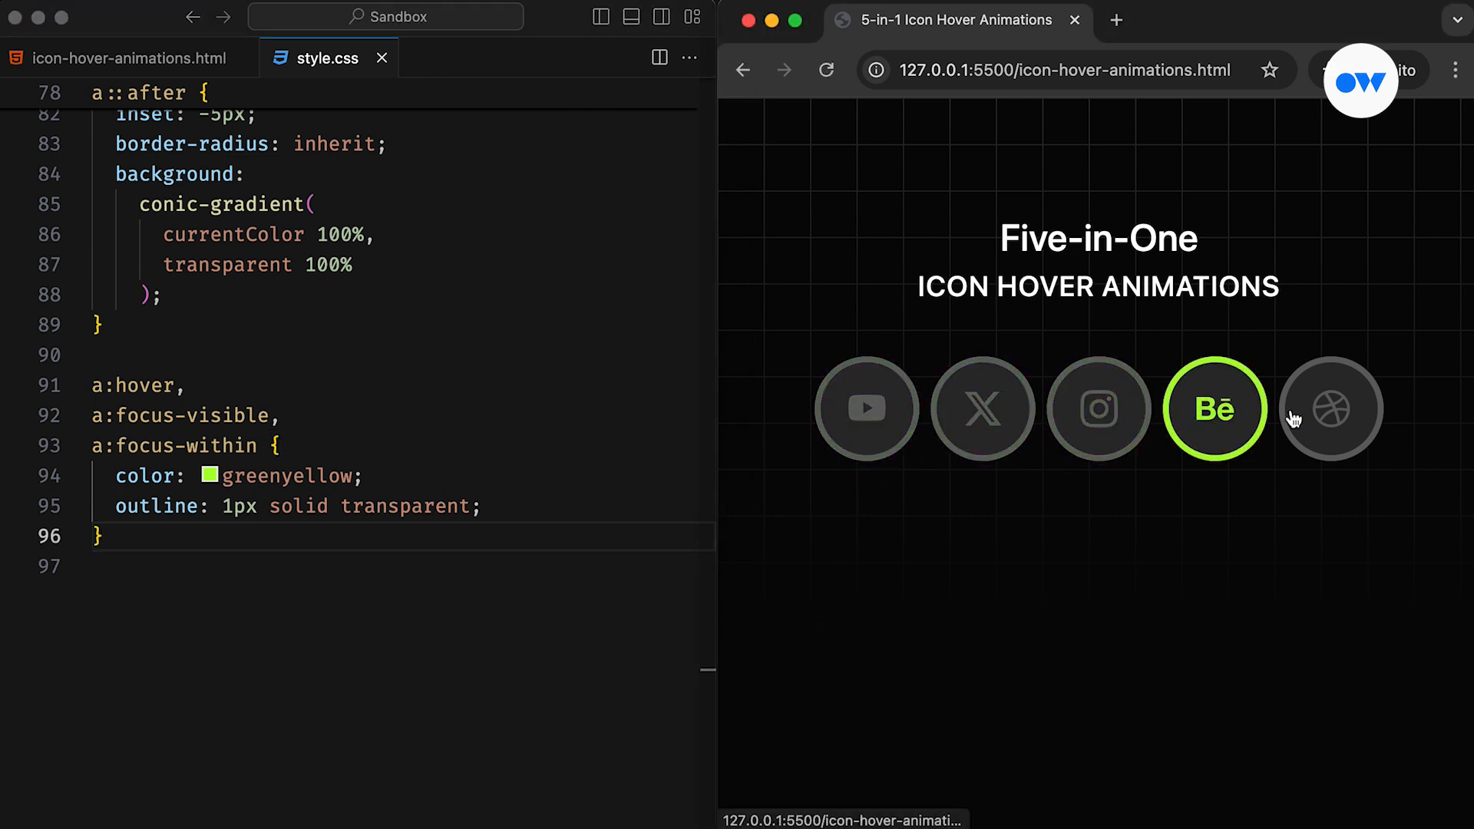
{"action": "mouse_move", "coordinate": [1268, 538]}
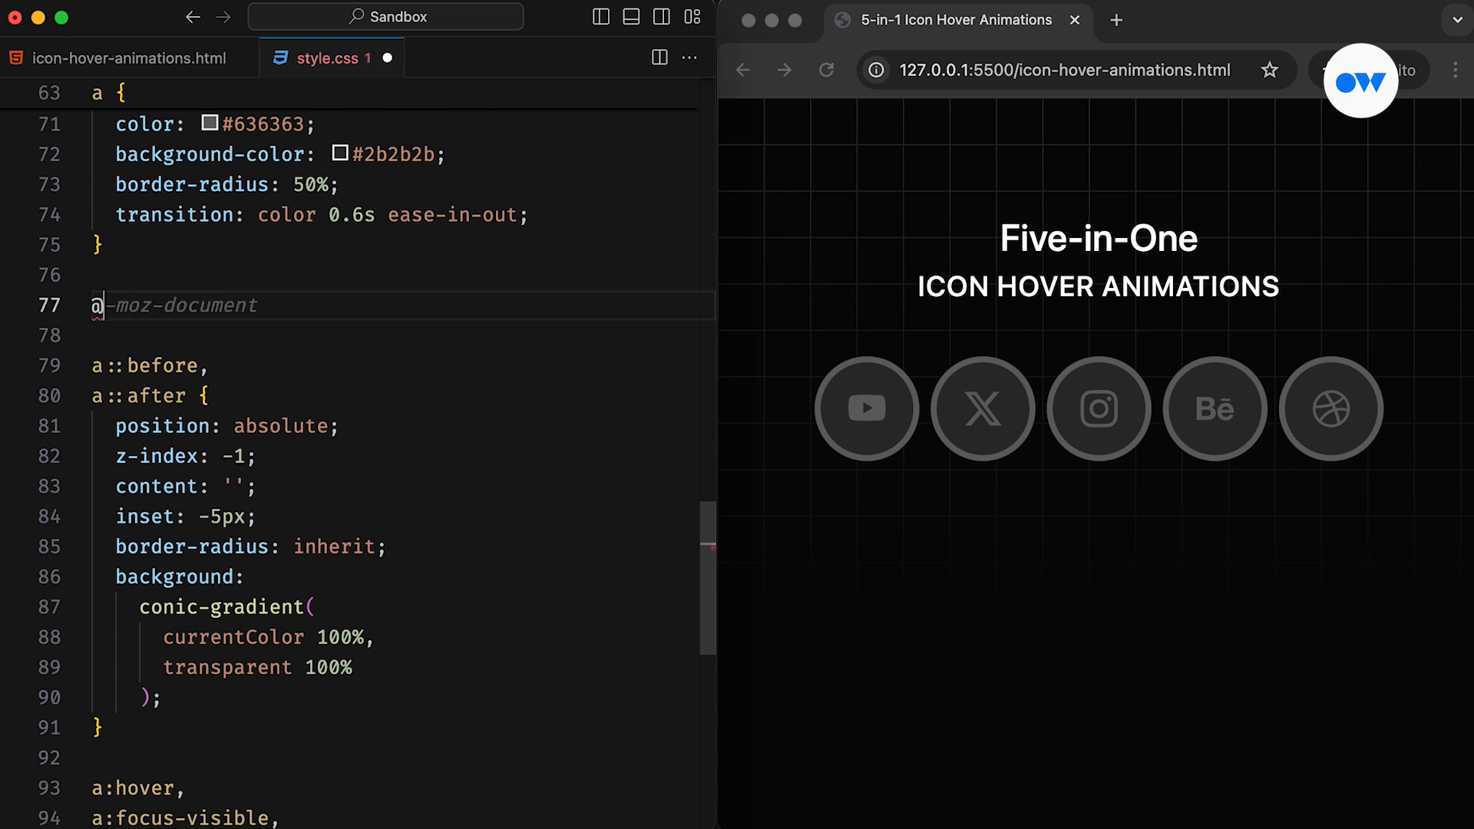
{"action": "type", "text": "@property"}
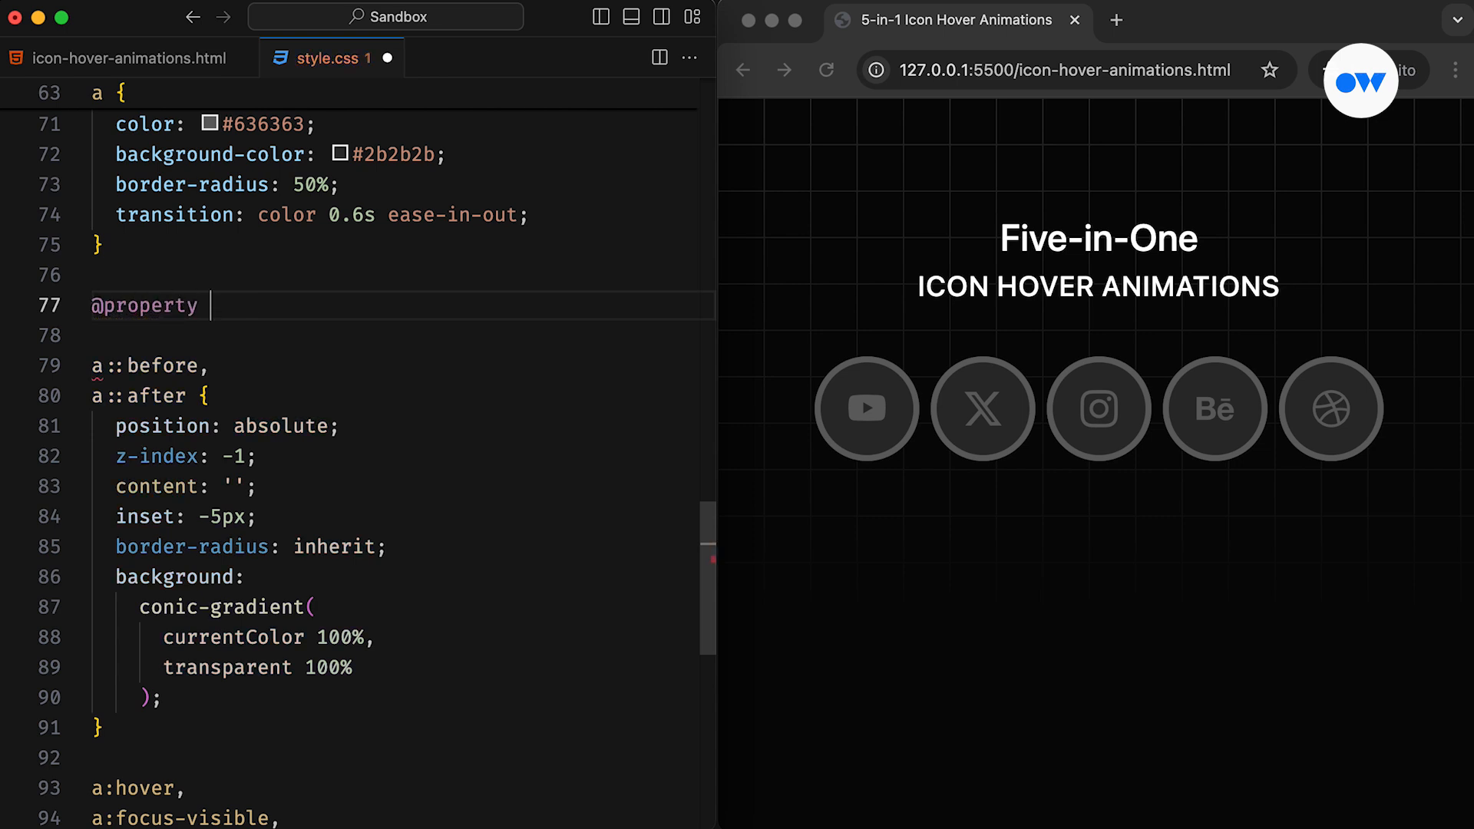
{"action": "type", "text": "--fill {"}
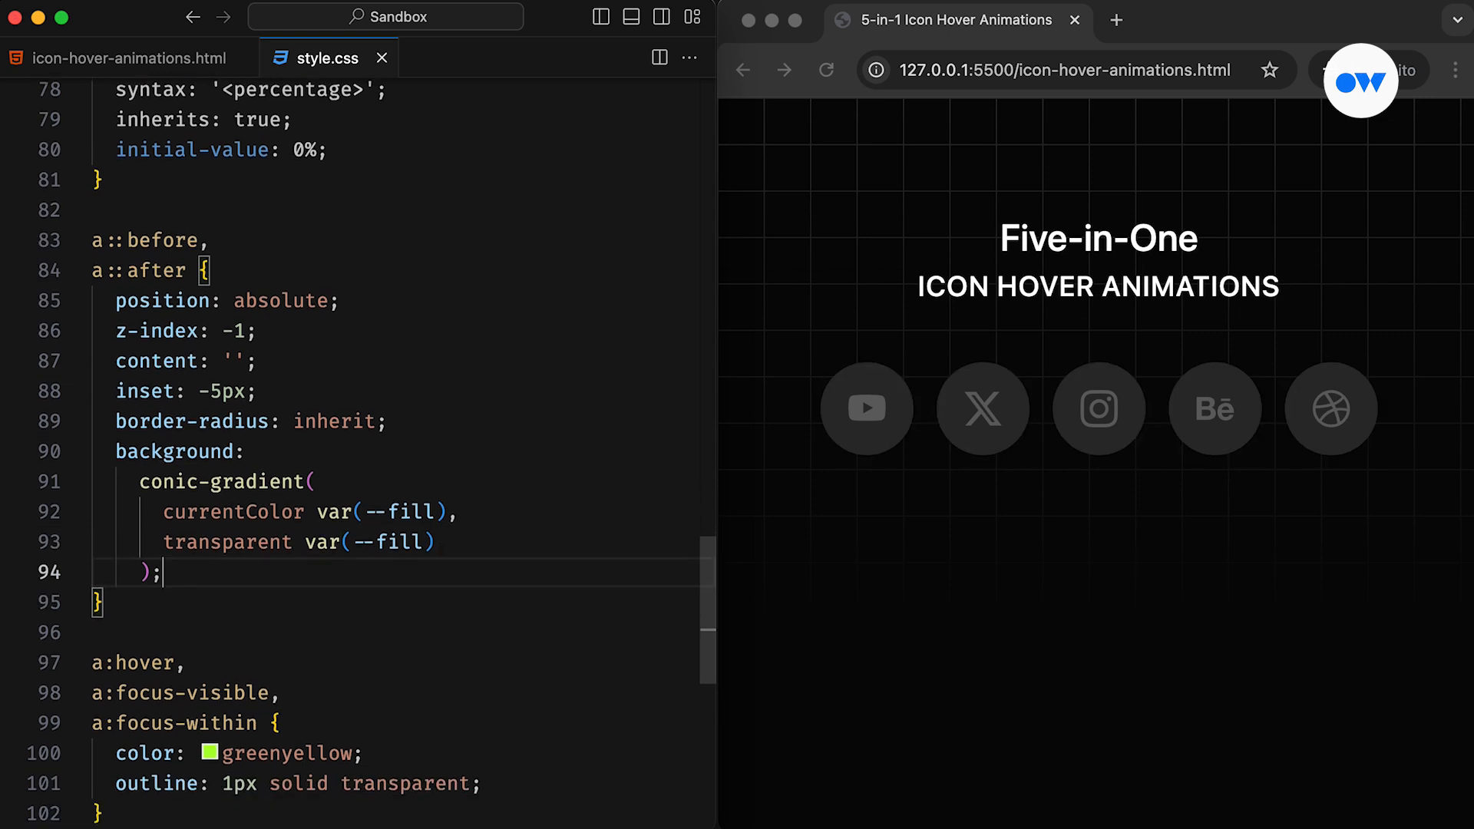
{"action": "scroll", "scroll_direction": "down", "scroll_amount": 3}
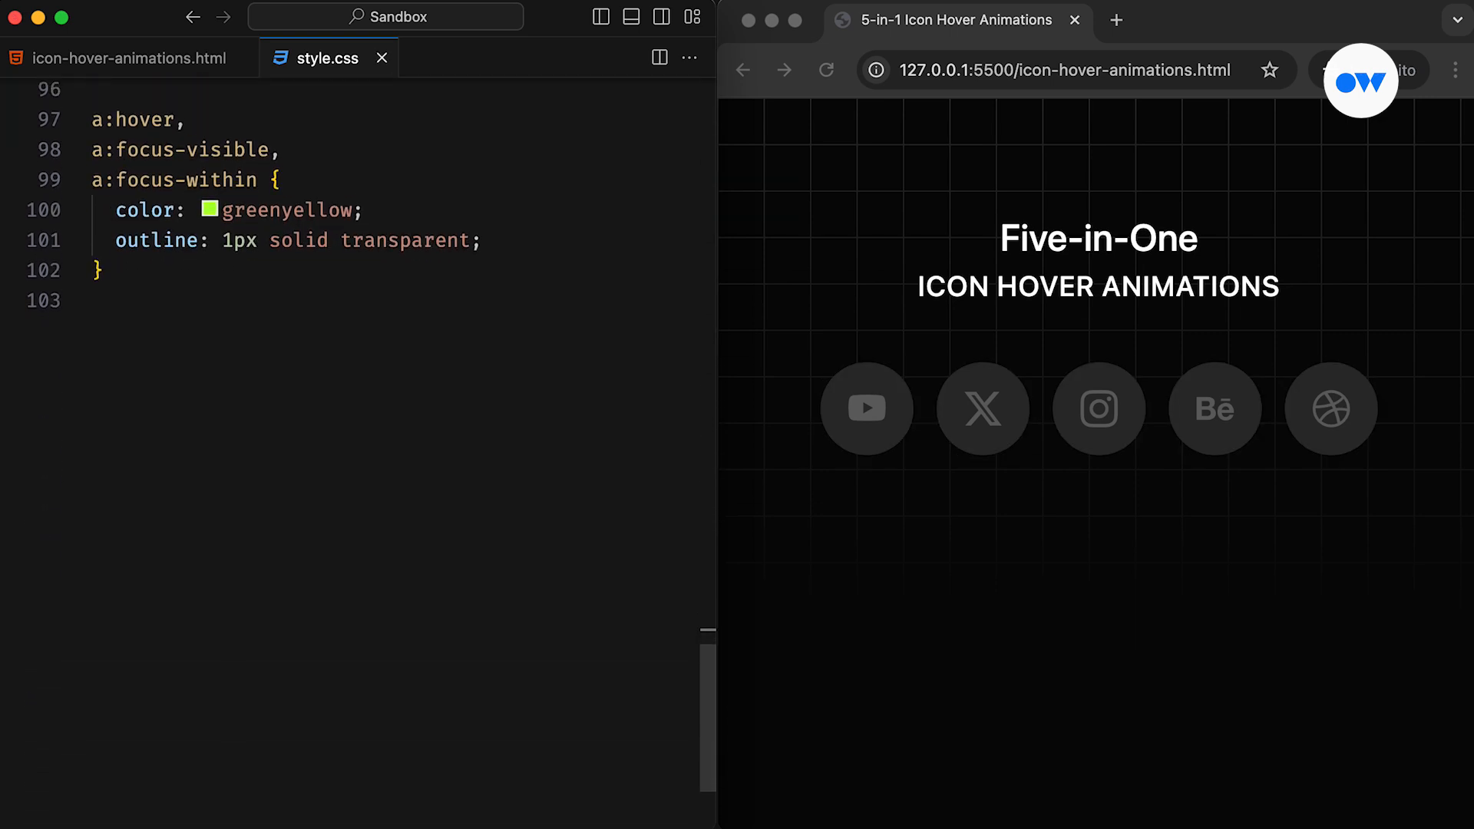
Add a --fill 0.6s ease-in-out transition and the Effect 1 nth-child(1) hover fill of 100%.
{"action": "type", "text": "/* Effect 1 */"}
{"action": "type", "text": "z-index: -1;"}
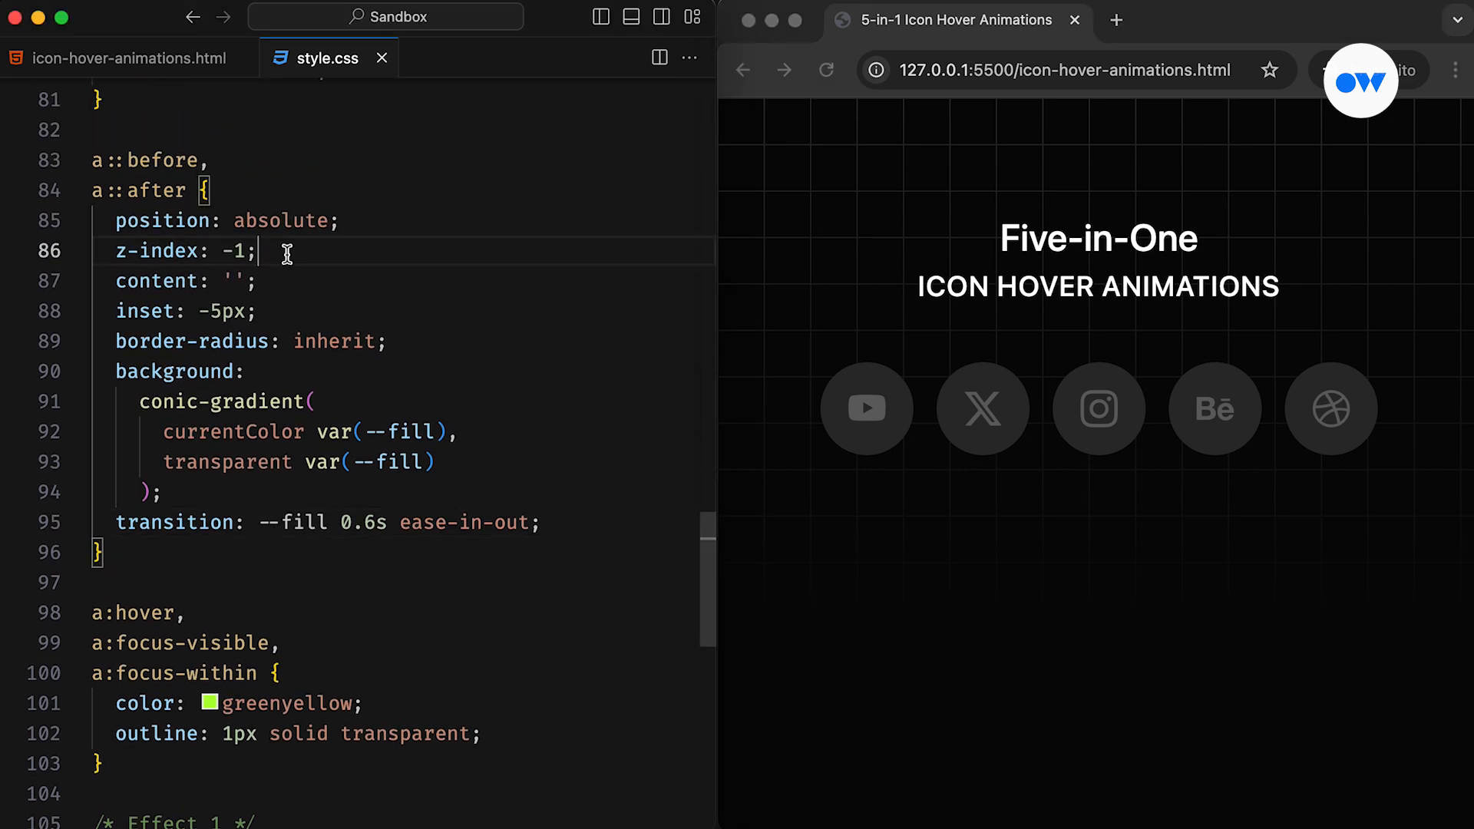
{"action": "key", "text": "Cmd+/"}
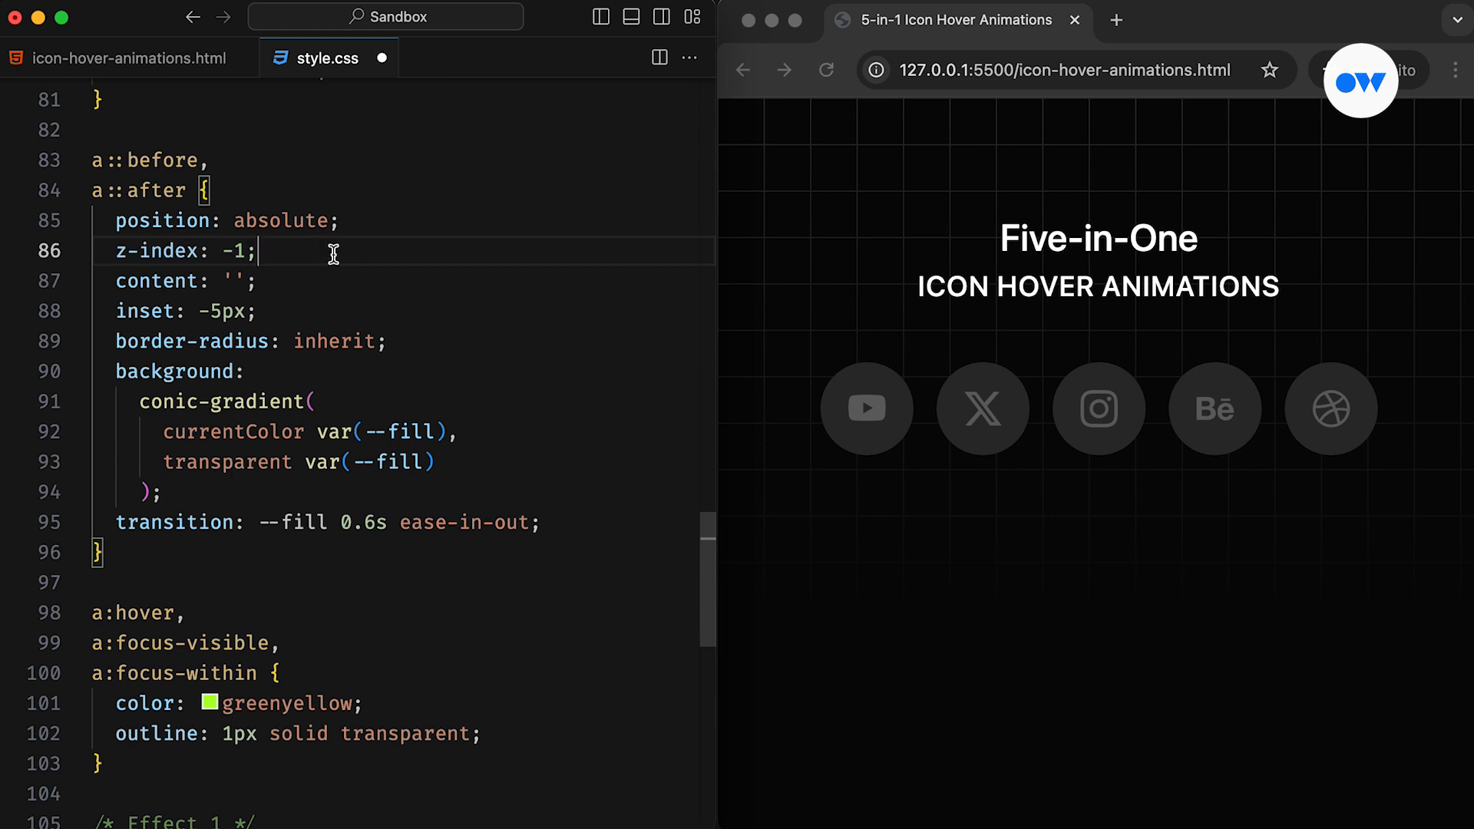
Add Effect 2: nth-child(2) hover fills --fill 100%, ::before rotateY(180deg), ::after hidden.
{"action": "scroll", "scroll_direction": "down", "scroll_amount": 3}
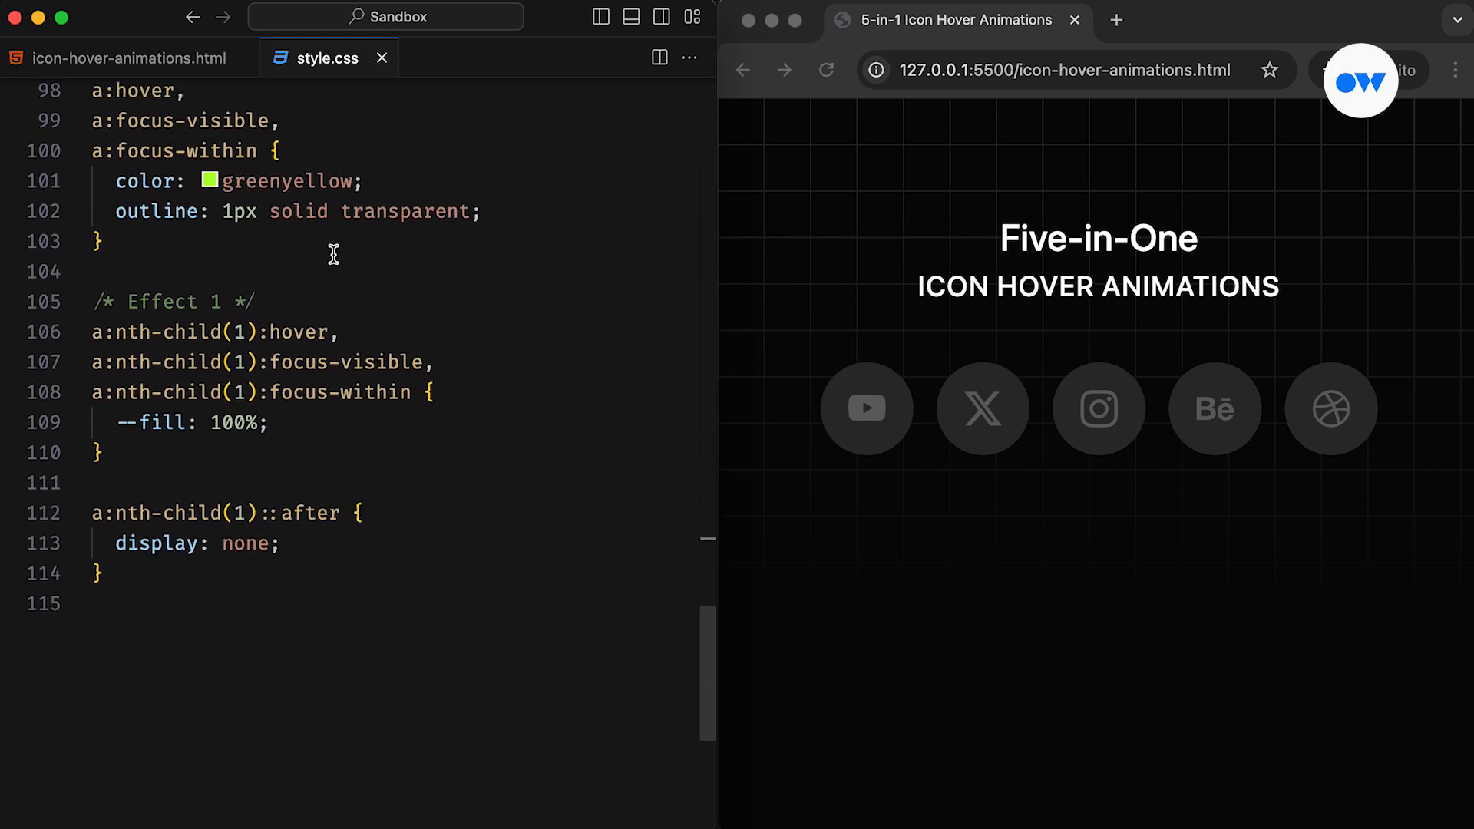
{"action": "scroll", "scroll_direction": "down", "scroll_amount": 3}
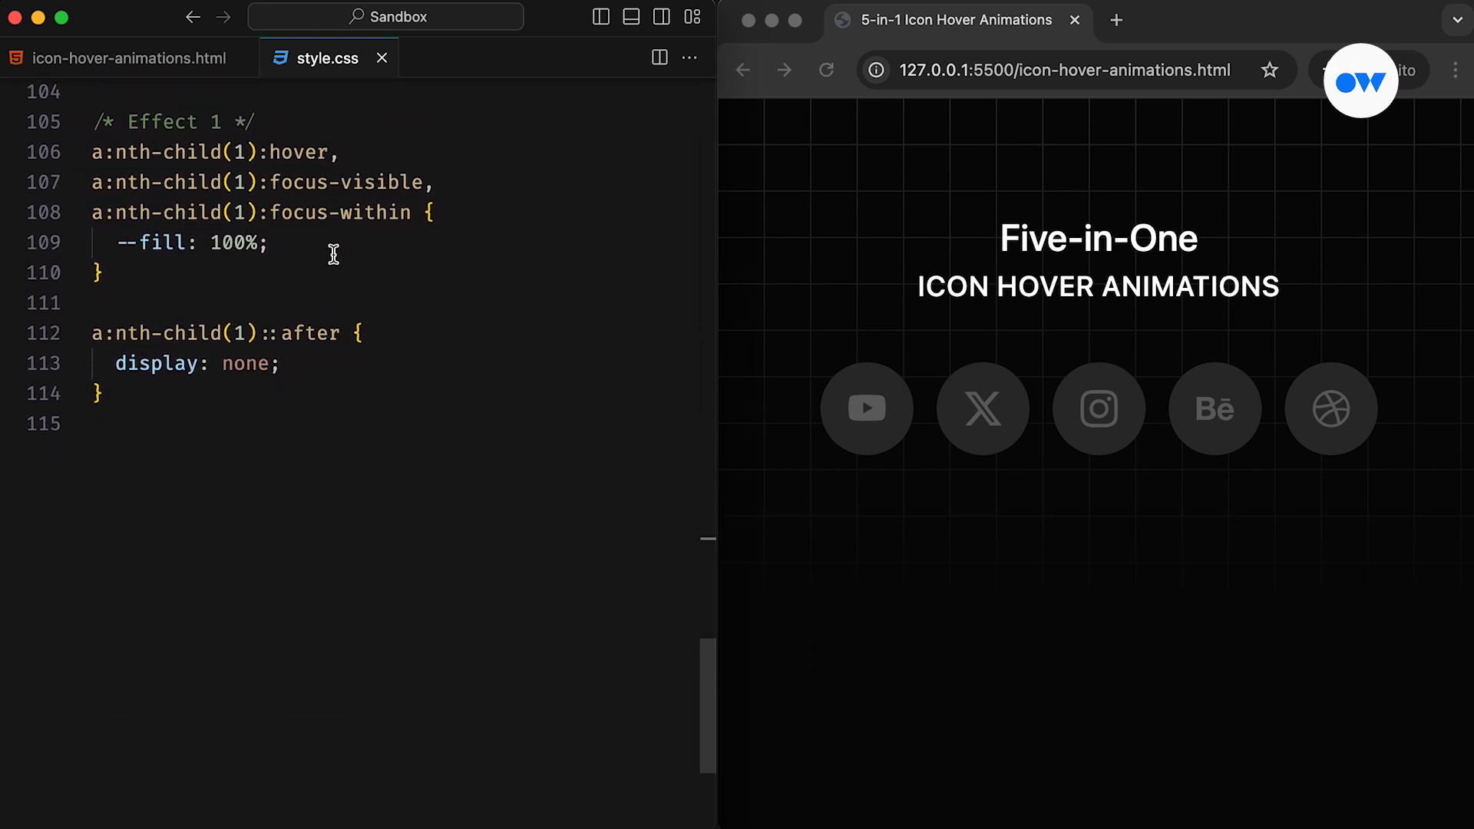
{"action": "type", "text": "/* Effect 2 */"}
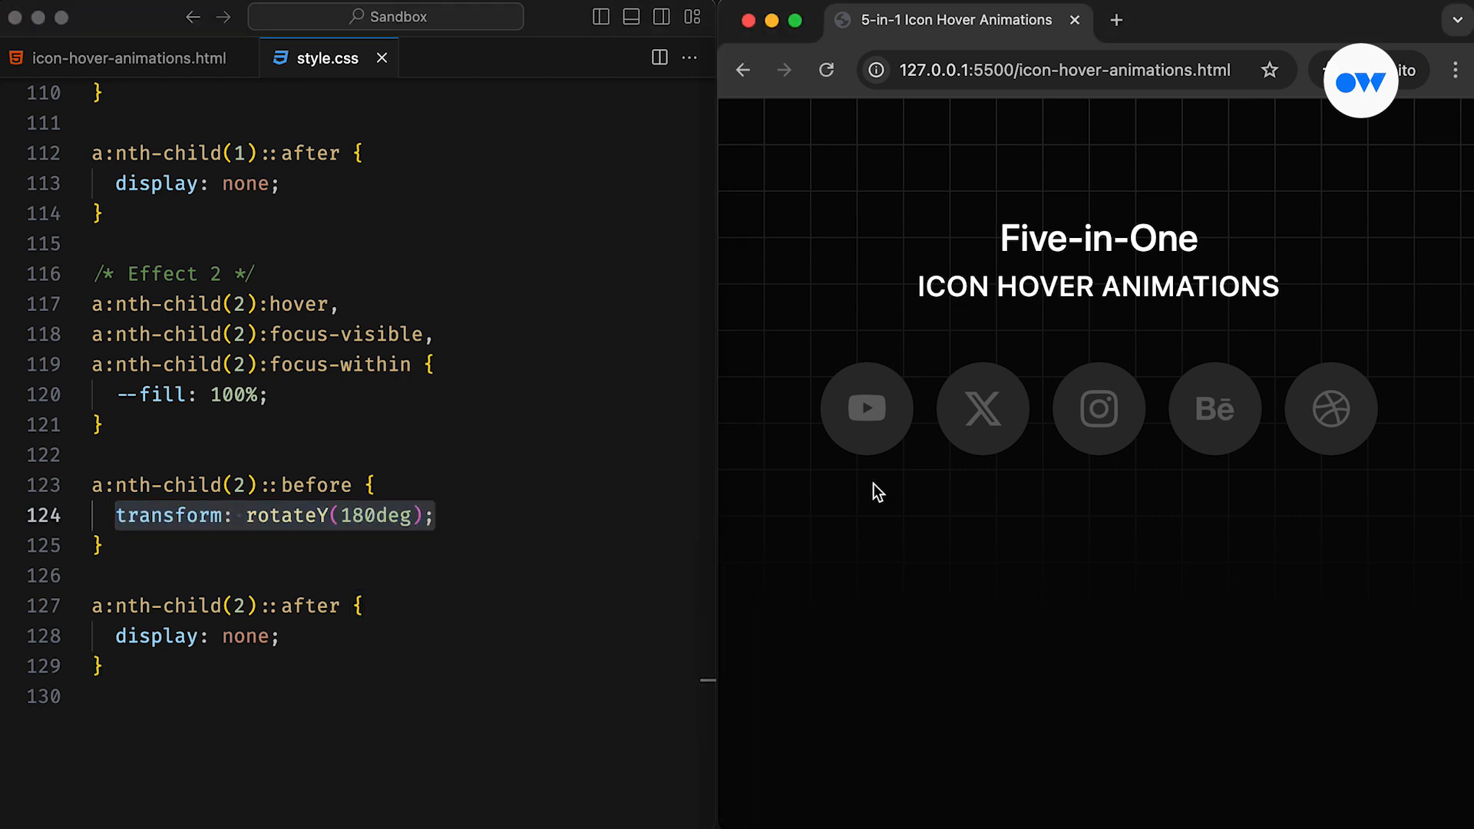
{"action": "mouse_move", "coordinate": [983, 437]}
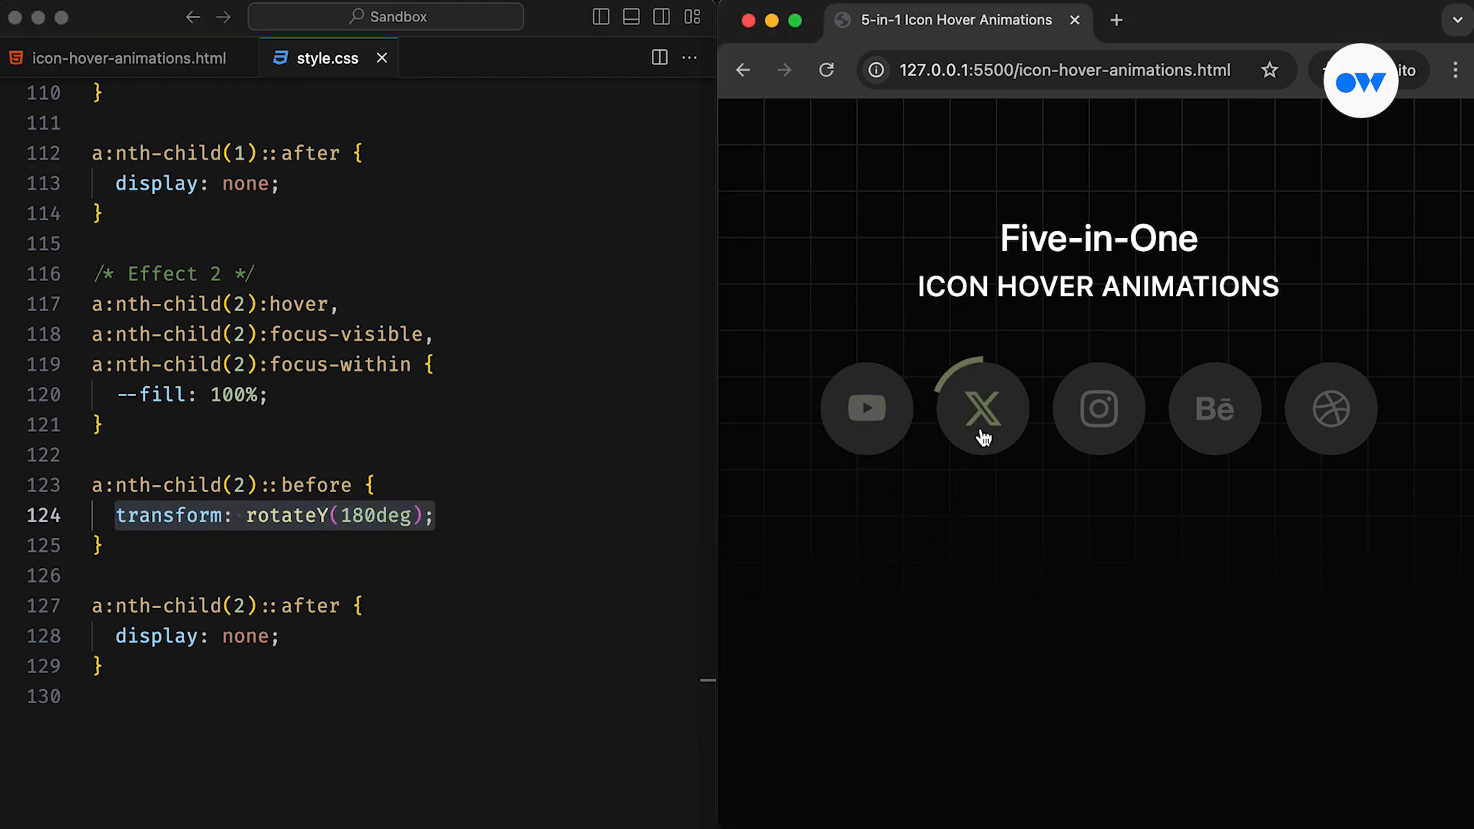
{"action": "mouse_move", "coordinate": [898, 447]}
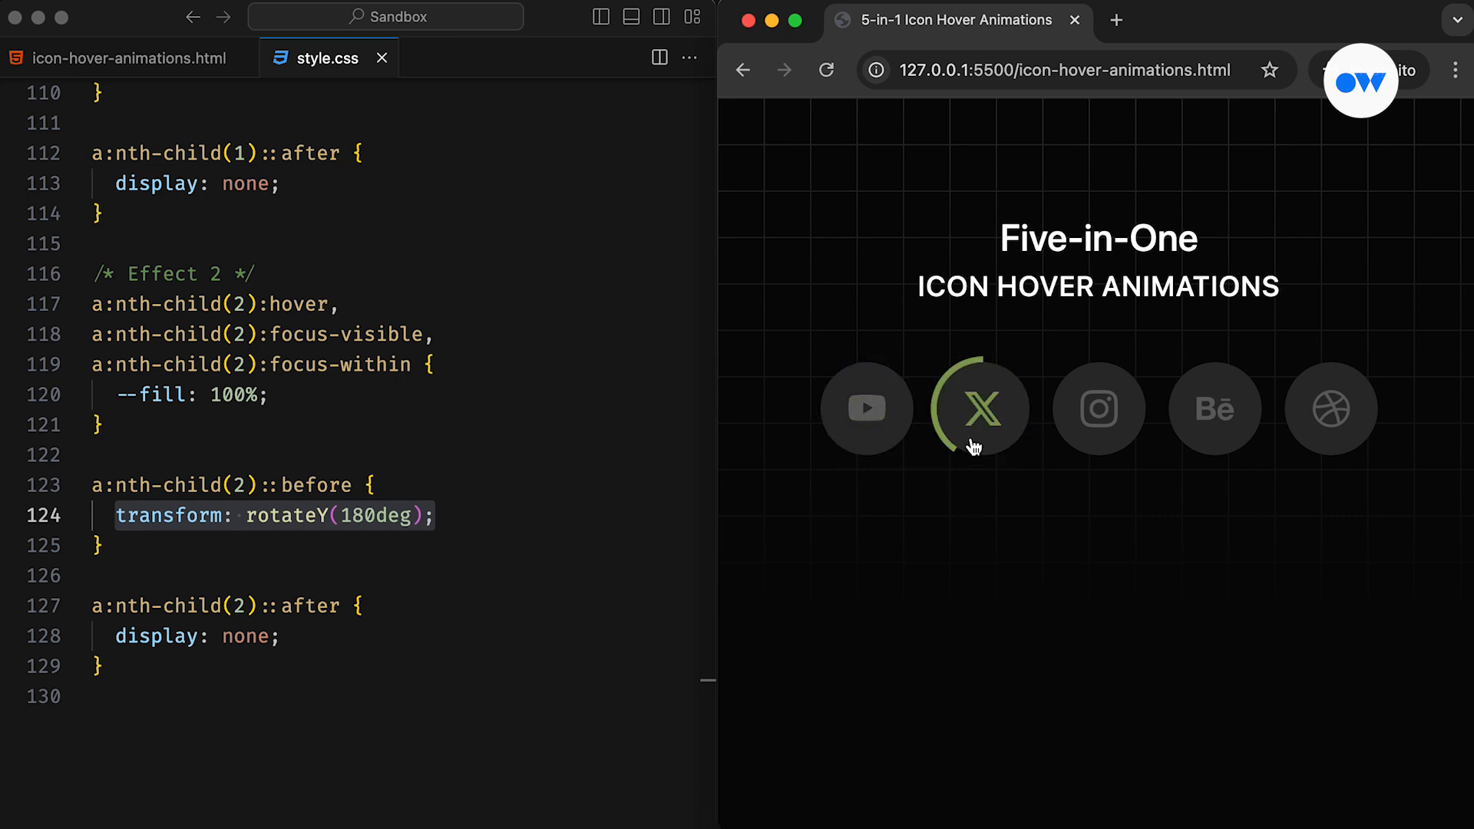
{"action": "mouse_move", "coordinate": [715, 569]}
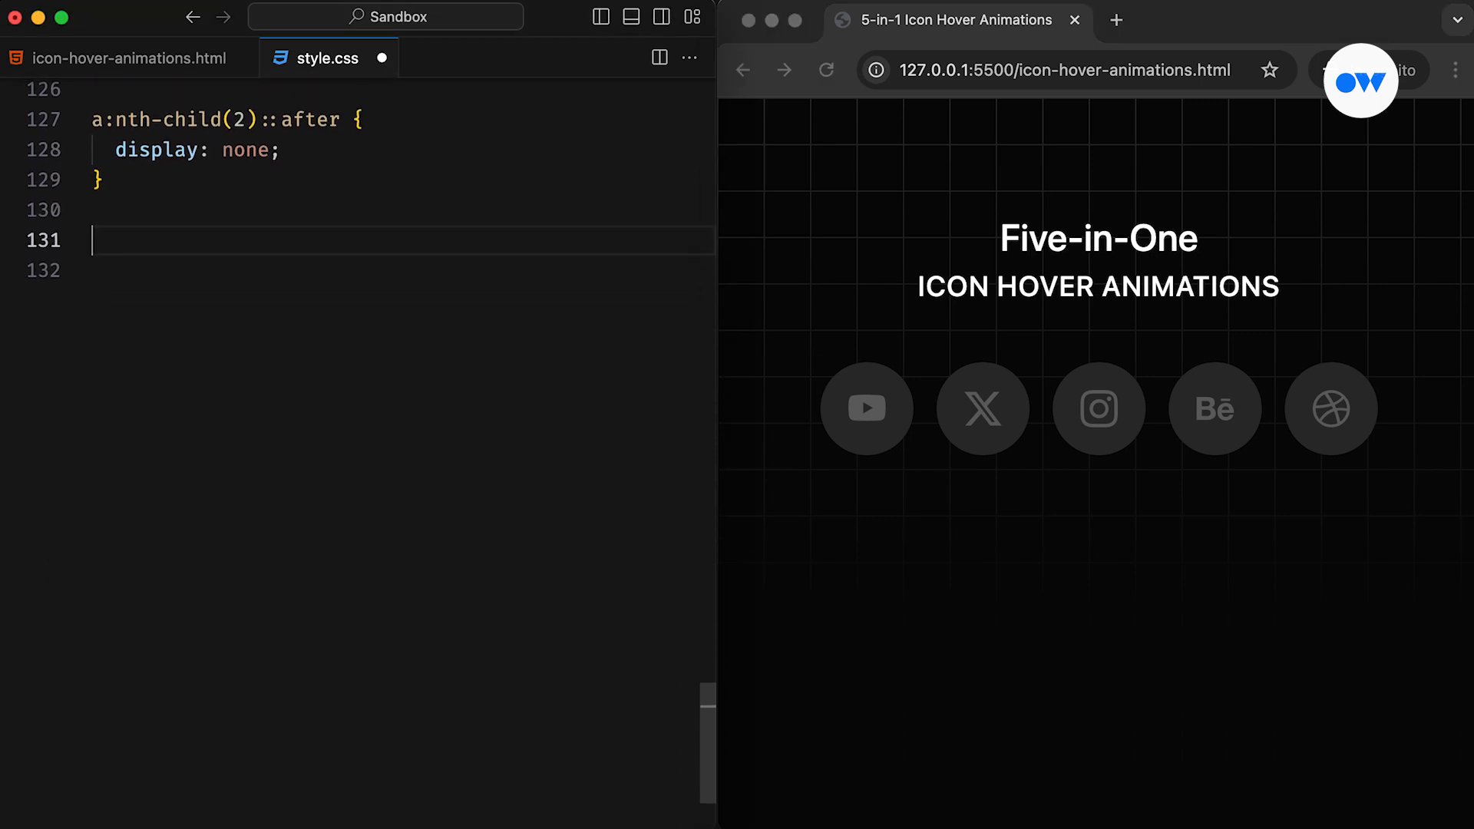
Write Effect 3: nth-child(3) hover sets --fill 50% and ::after rotateY(180deg).
{"action": "type", "text": "/* Effect 3 */"}
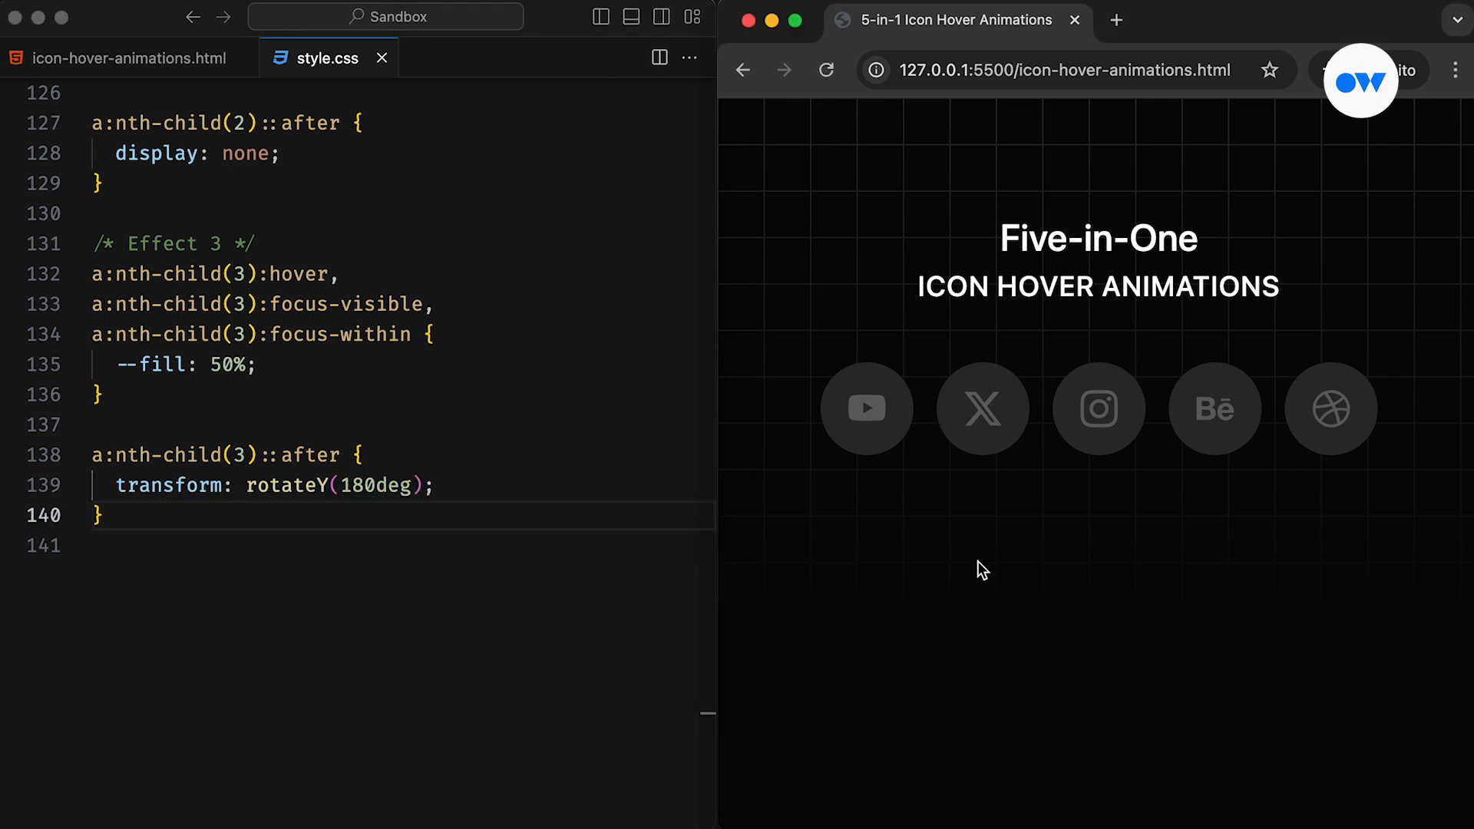
{"action": "mouse_move", "coordinate": [1098, 408]}
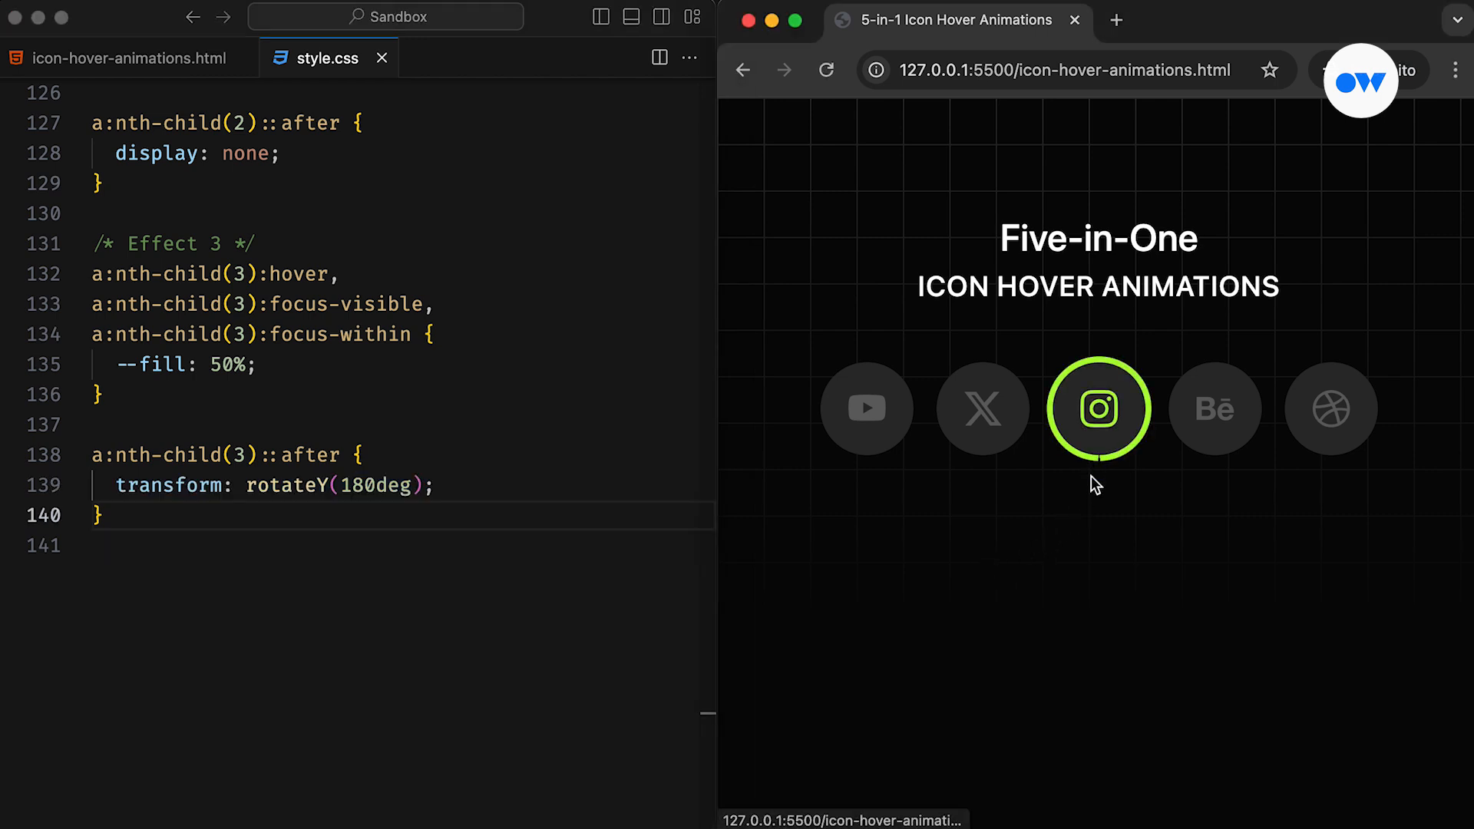
{"action": "mouse_move", "coordinate": [1093, 456]}
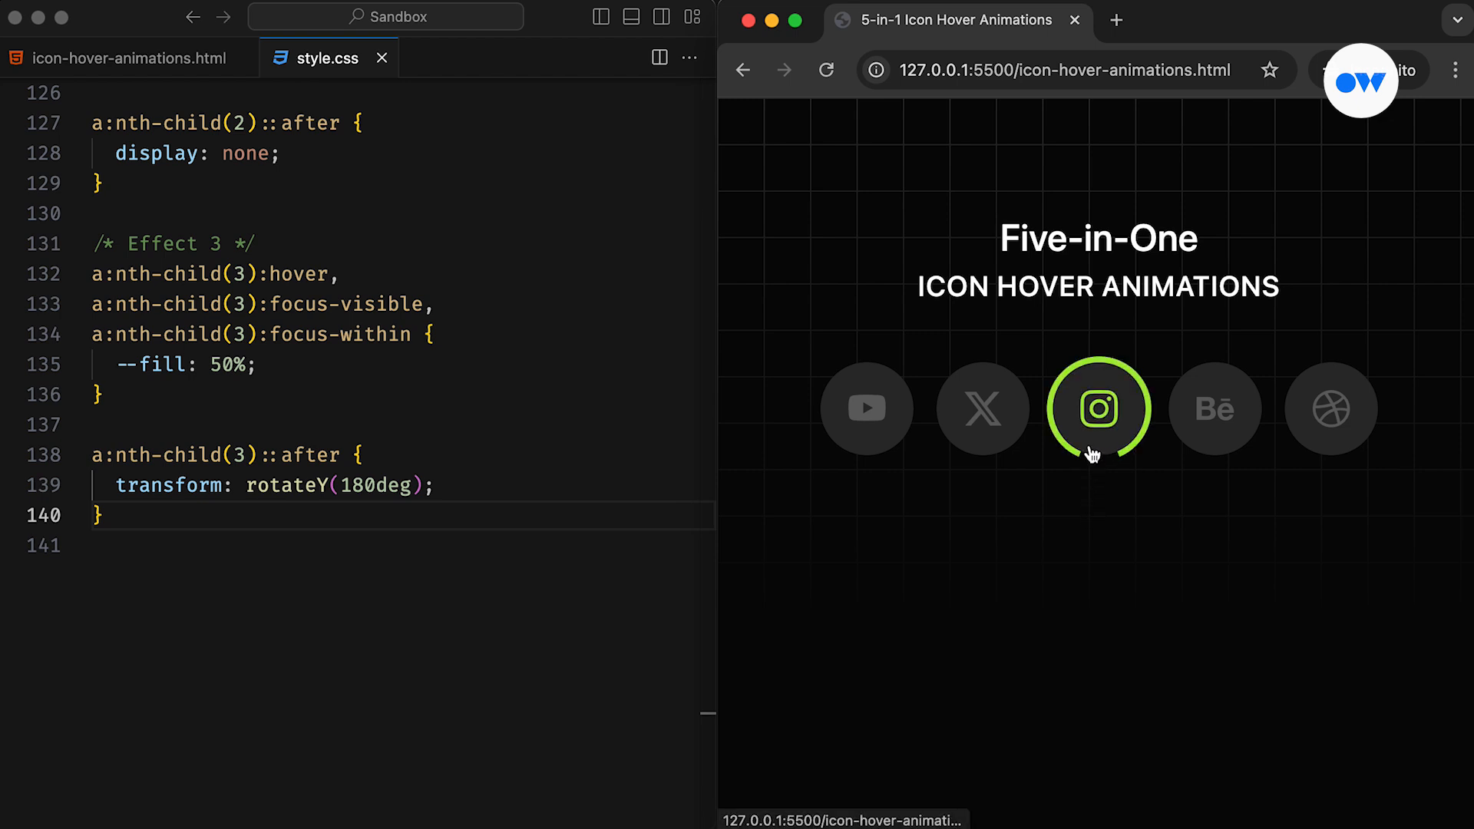
{"action": "mouse_move", "coordinate": [1081, 524]}
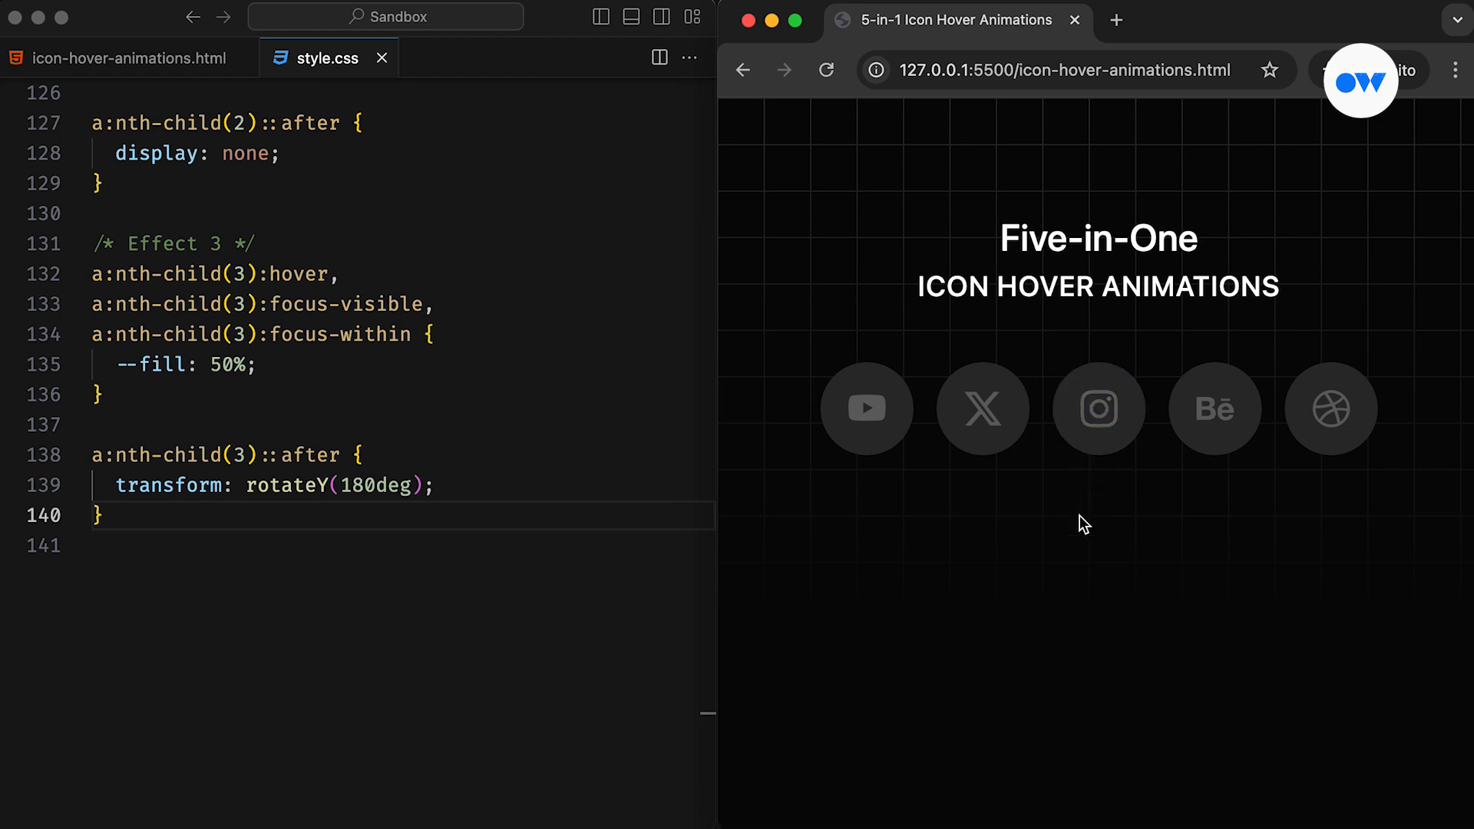
{"action": "mouse_move", "coordinate": [1097, 432]}
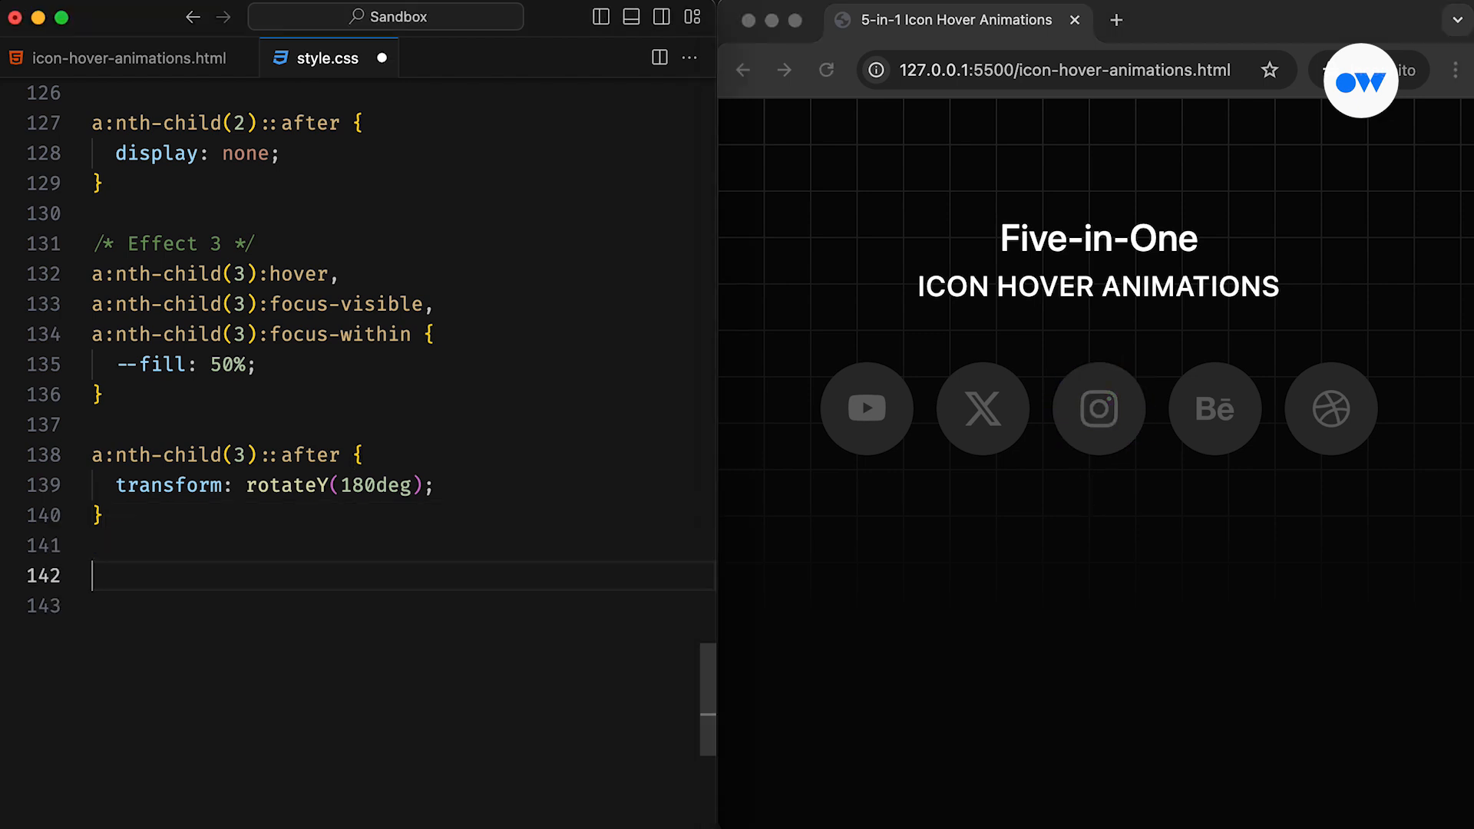
Write Effect 4: --fill 50%, ::before rotateX(180deg), ::after rotate(180deg), then add a new line.
{"action": "type", "text": "/* Effect 4 */"}
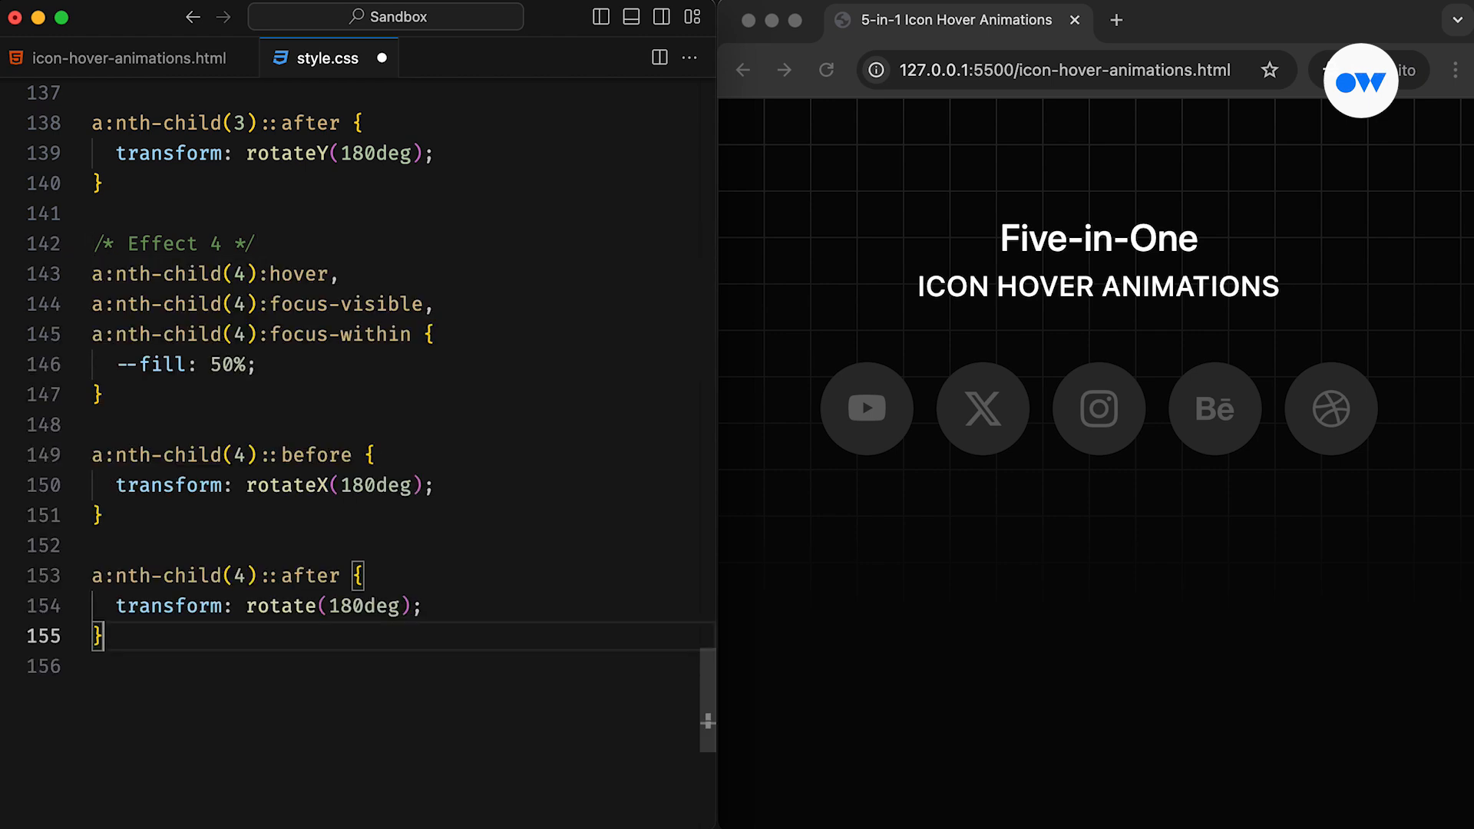
{"action": "mouse_move", "coordinate": [381, 58]}
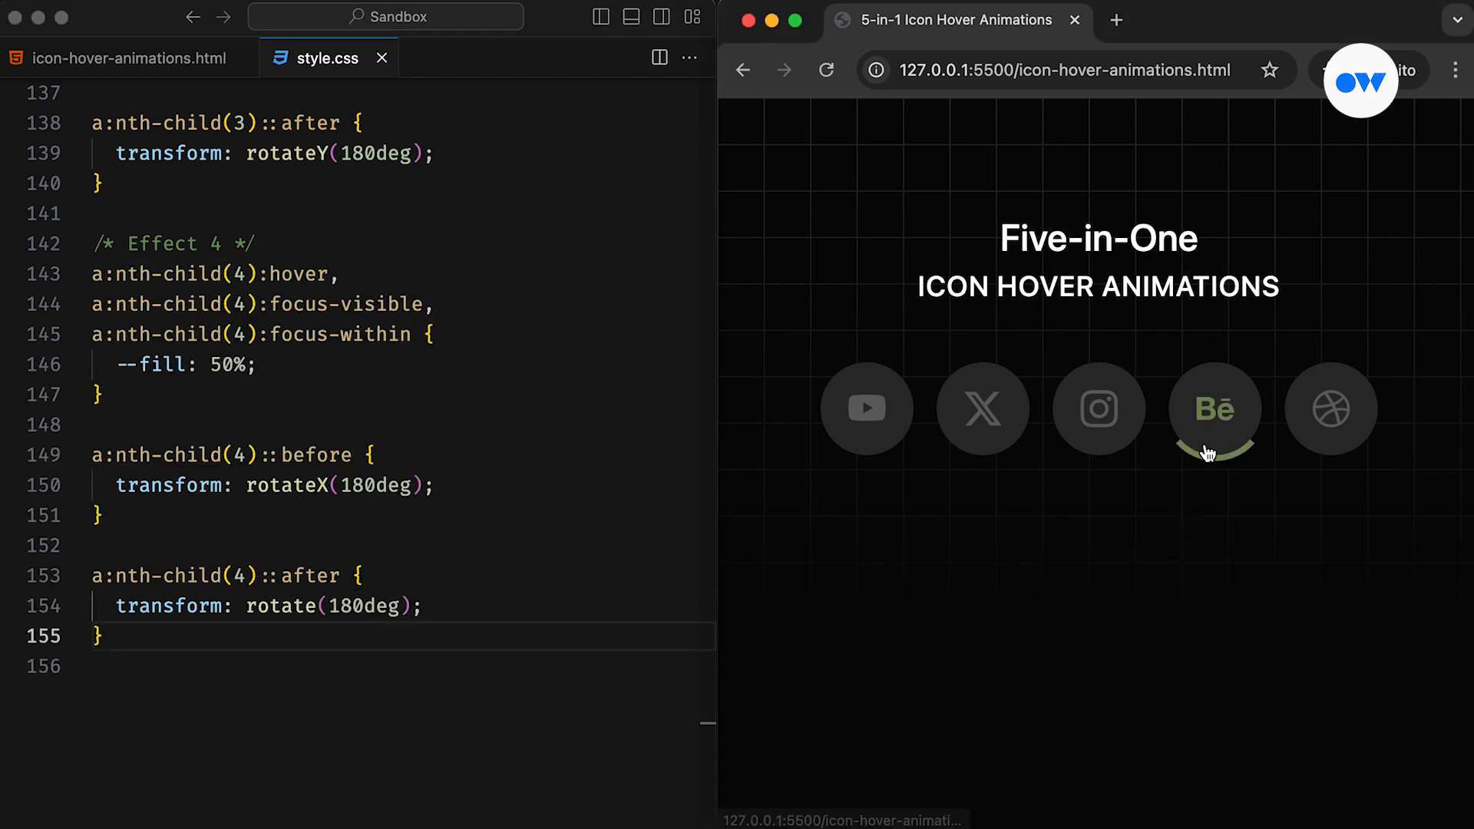
{"action": "mouse_move", "coordinate": [1135, 469]}
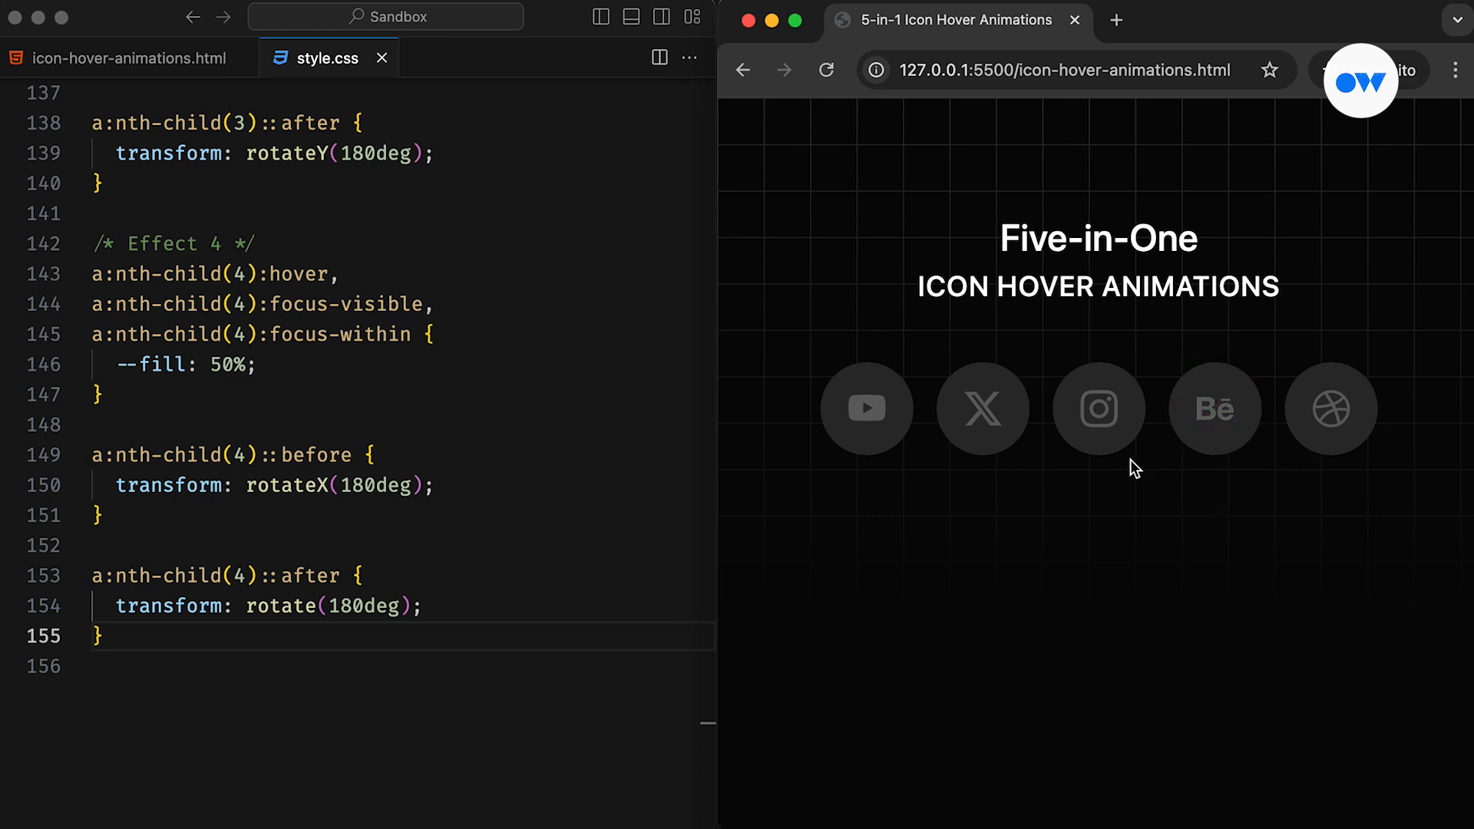
{"action": "mouse_move", "coordinate": [1216, 476]}
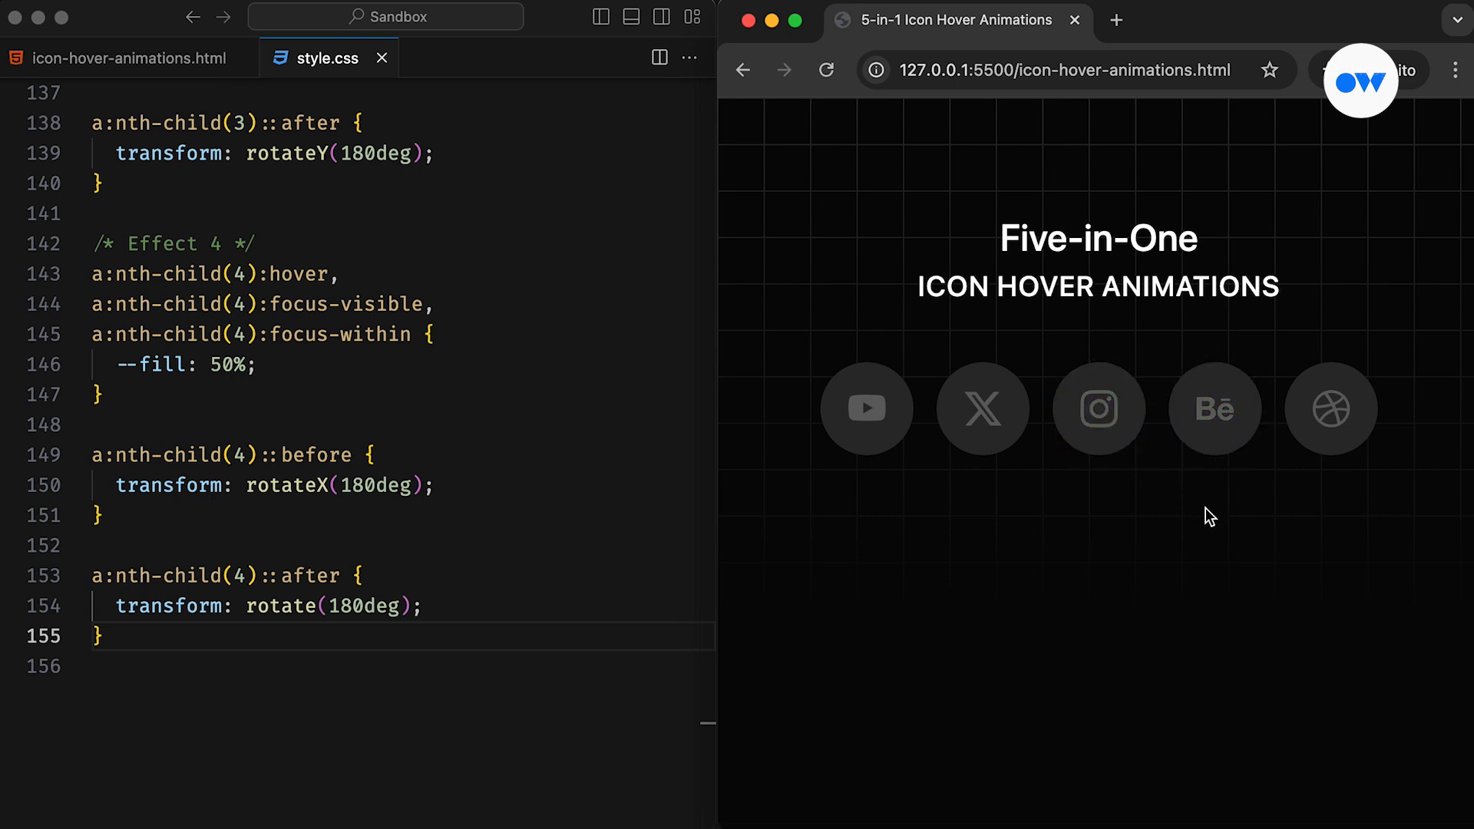
{"action": "key", "text": "enter"}
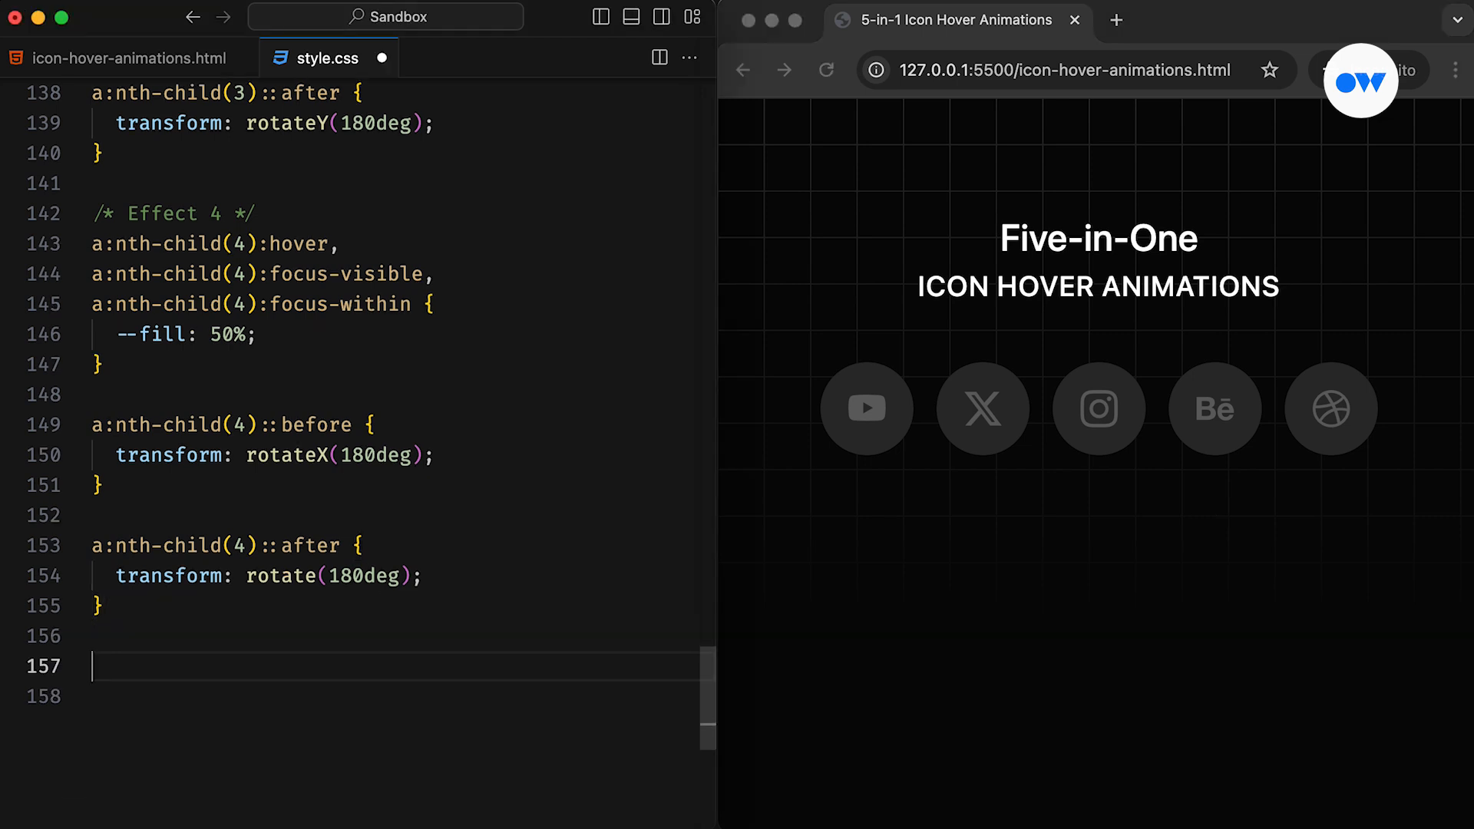
Write and save Effect 5: nth-child(5) hover --fill 50%, ::after rotate(180deg).
{"action": "scroll", "scroll_direction": "down", "scroll_amount": 3}
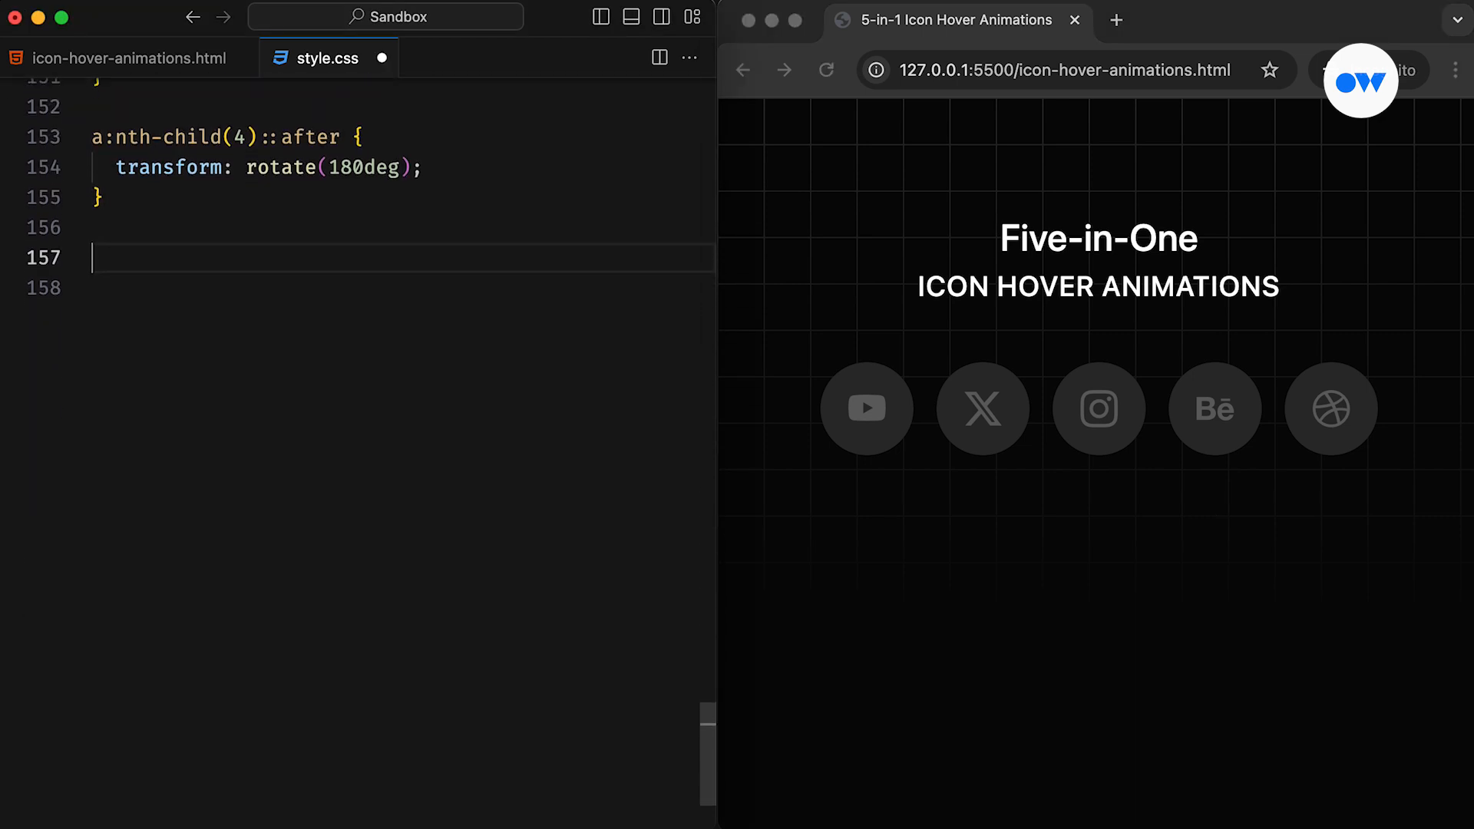
{"action": "type", "text": "/* Effect 5 */"}
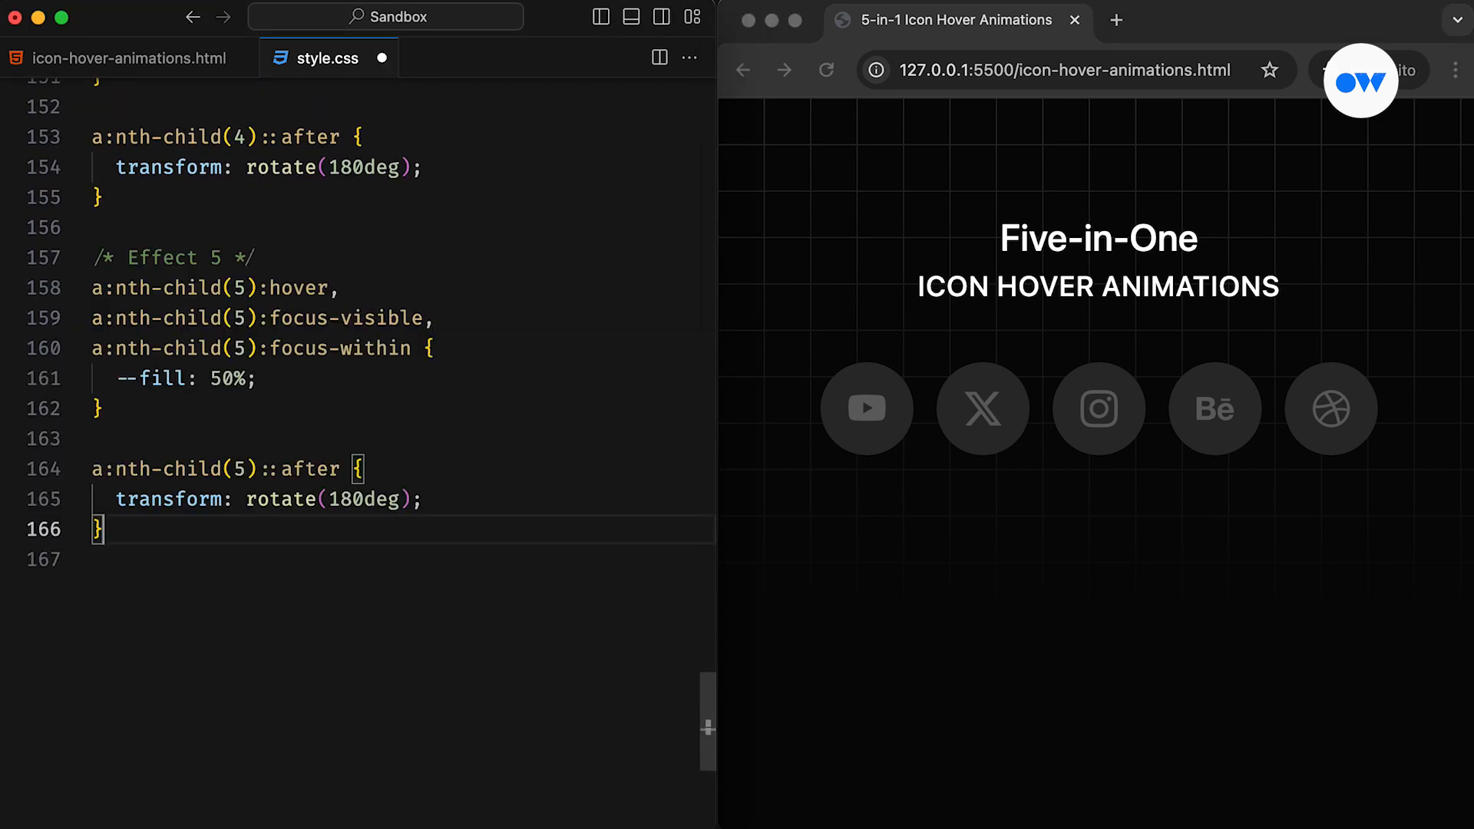
{"action": "key", "text": "cmd+s"}
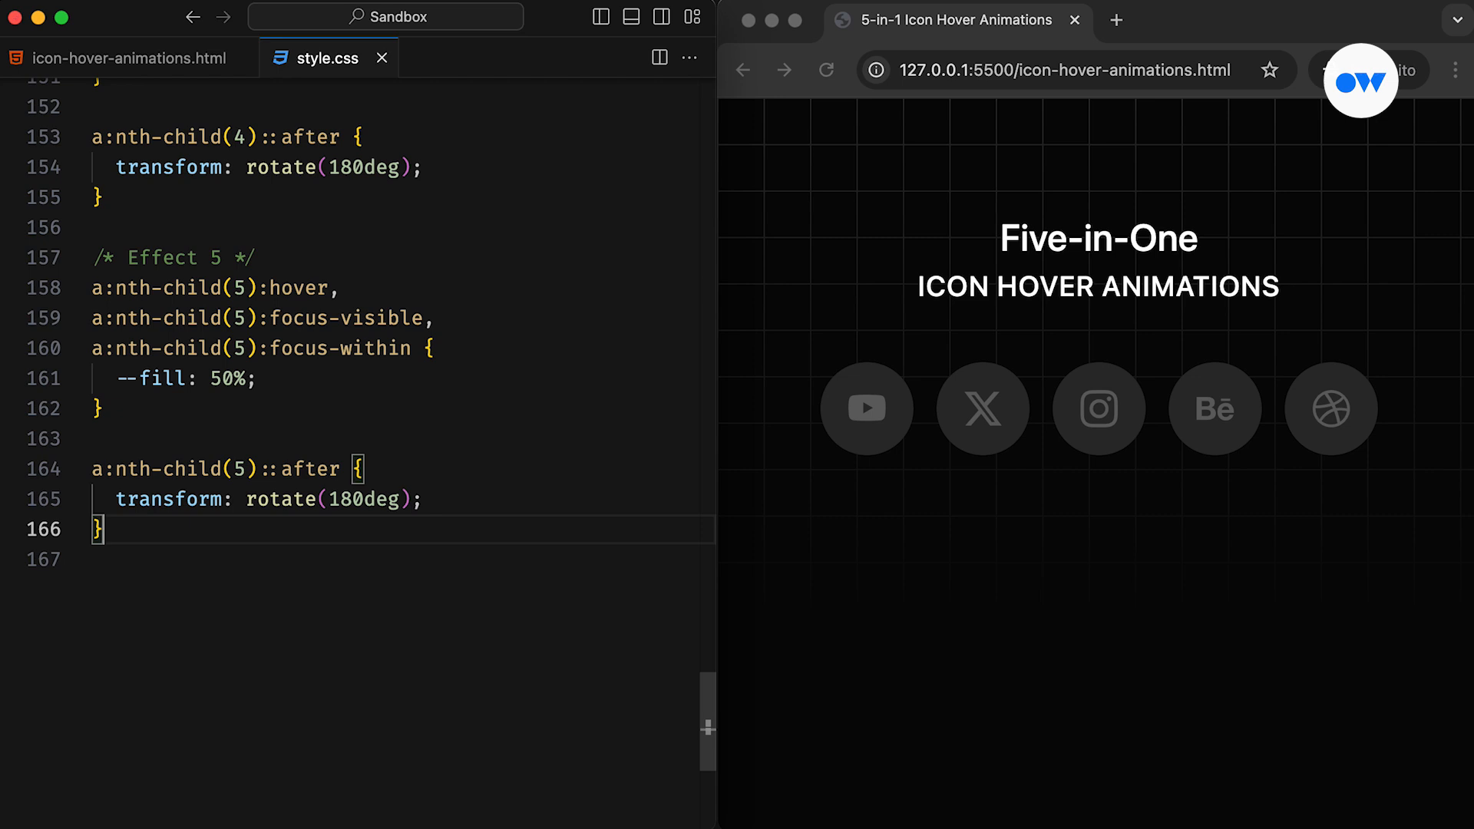
{"action": "mouse_move", "coordinate": [1329, 408]}
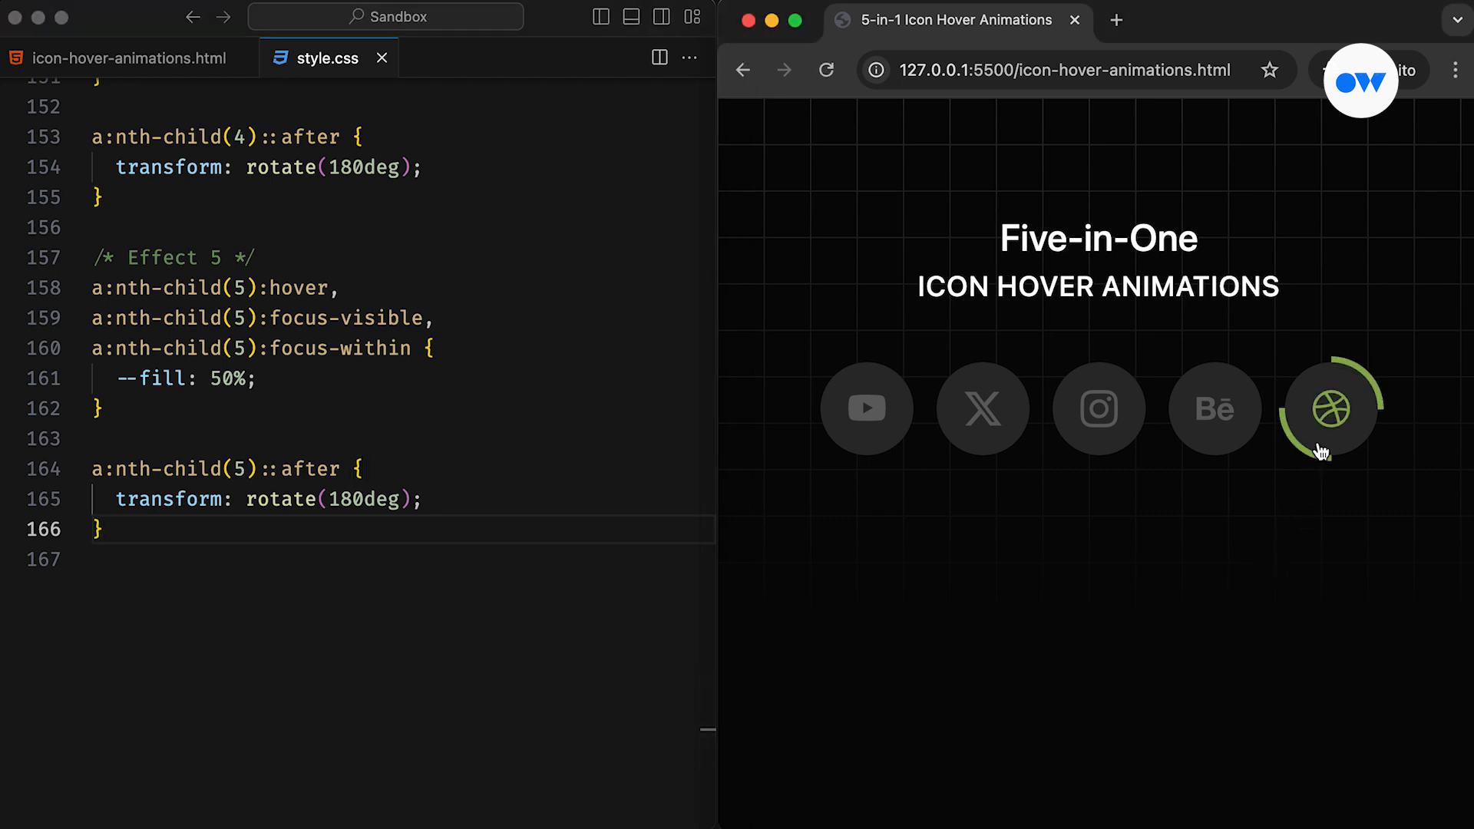
{"action": "mouse_move", "coordinate": [1323, 470]}
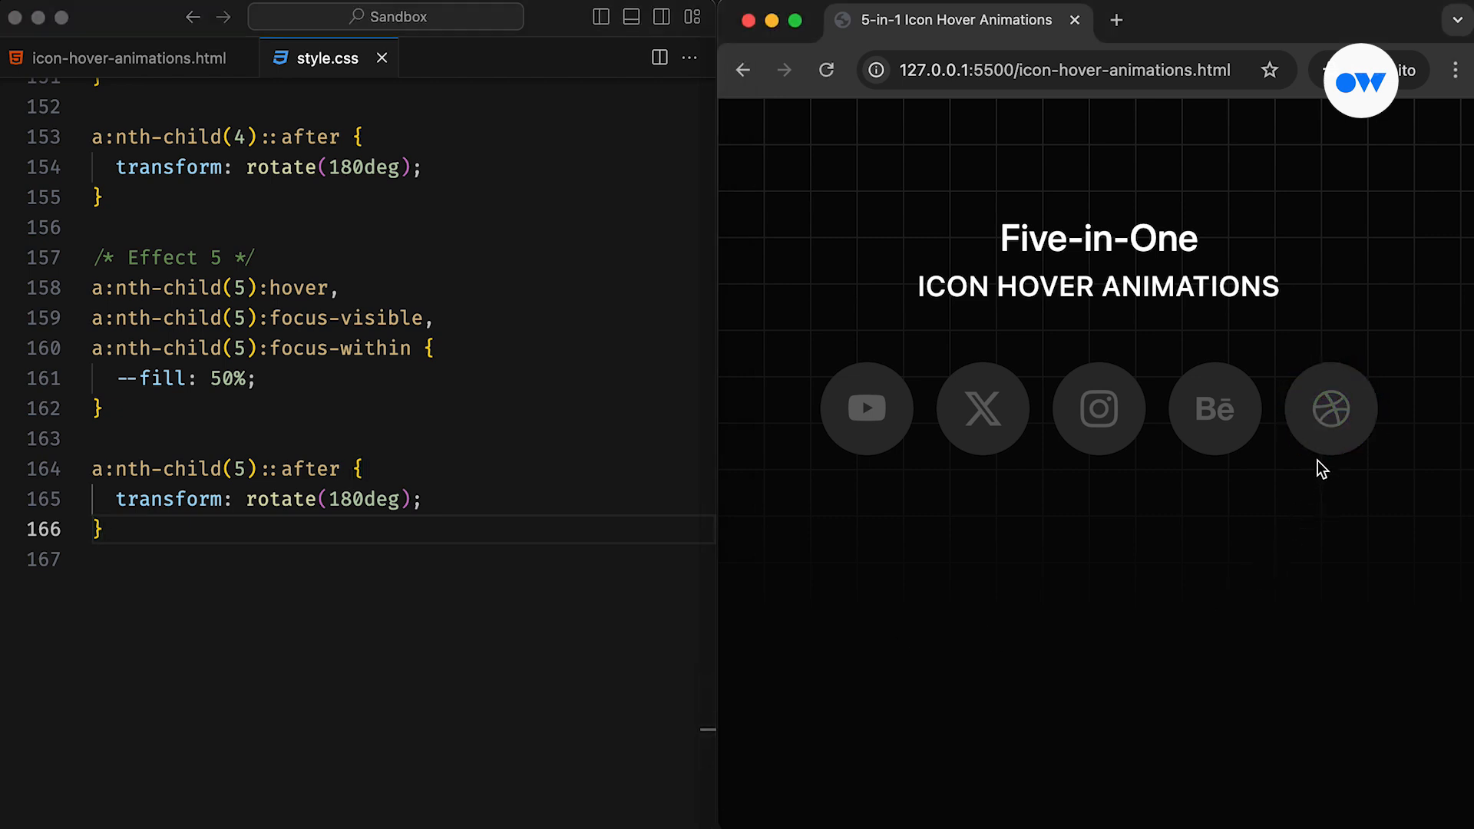
{"action": "mouse_move", "coordinate": [1314, 512]}
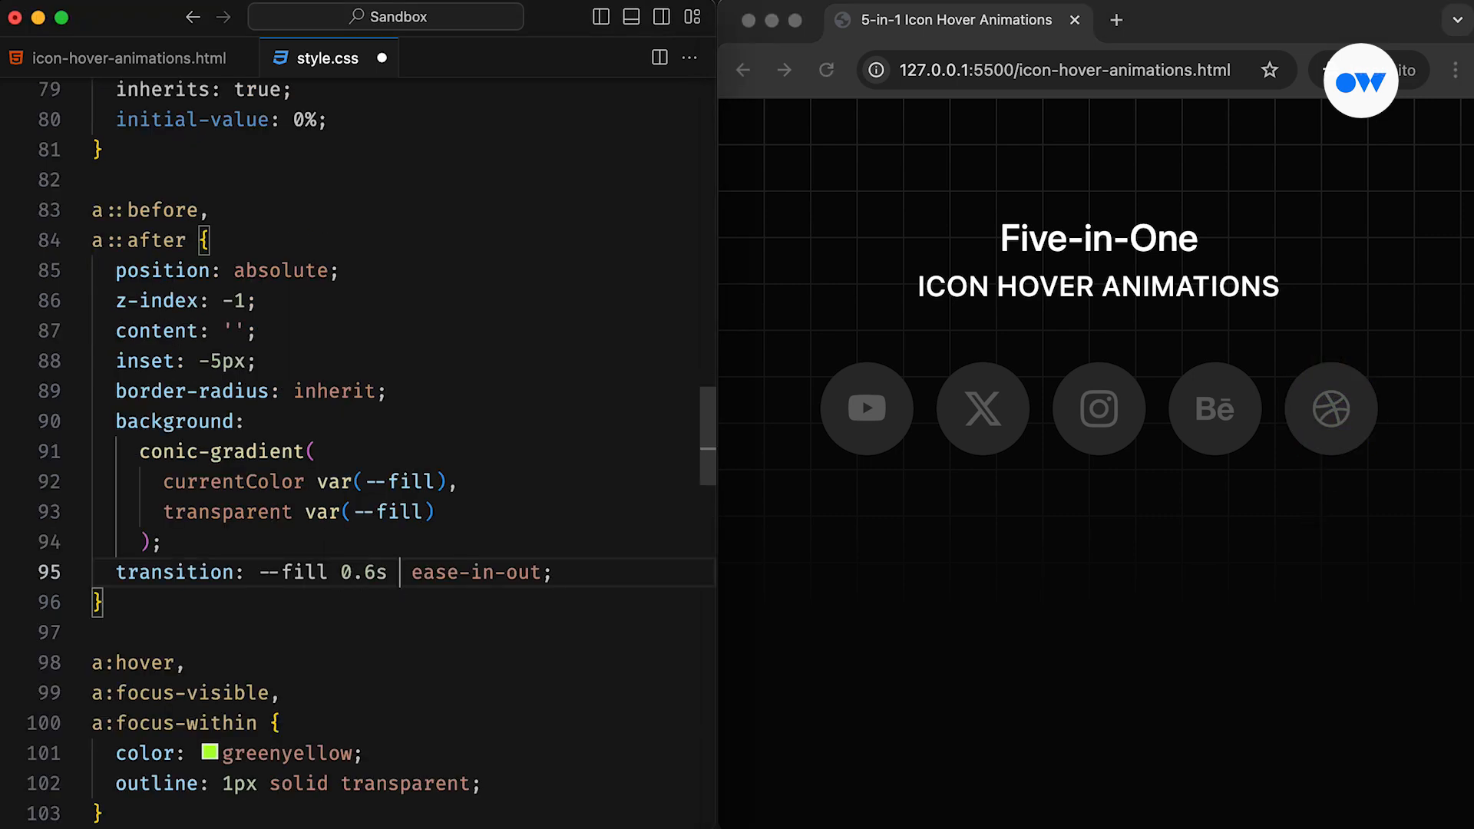
Add a 0.3s delay after 0.6s in the shared ::before/::after --fill transition.
{"action": "type", "text": "0.3s"}
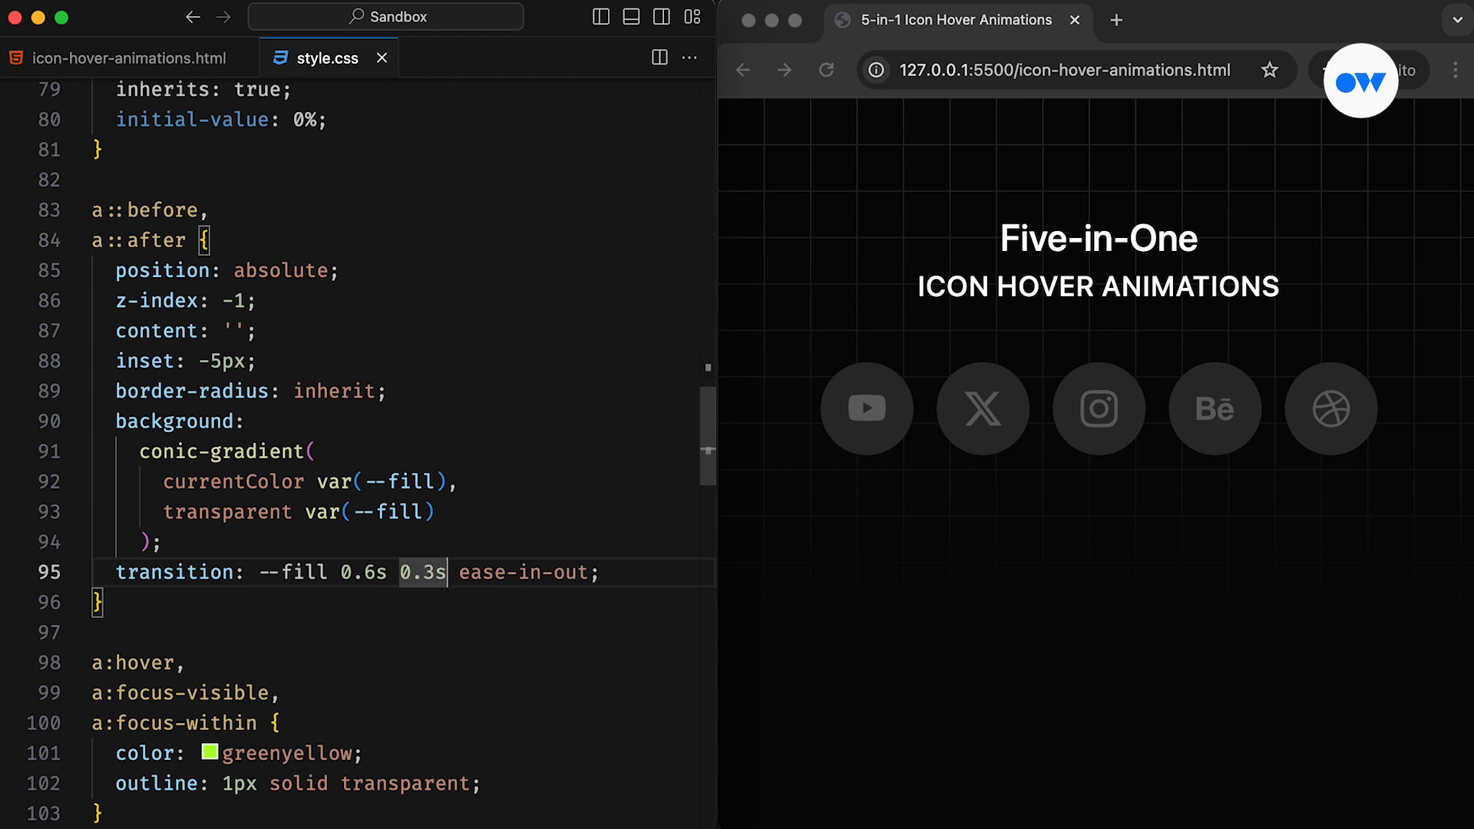
{"action": "scroll", "scroll_direction": "down", "scroll_amount": 3}
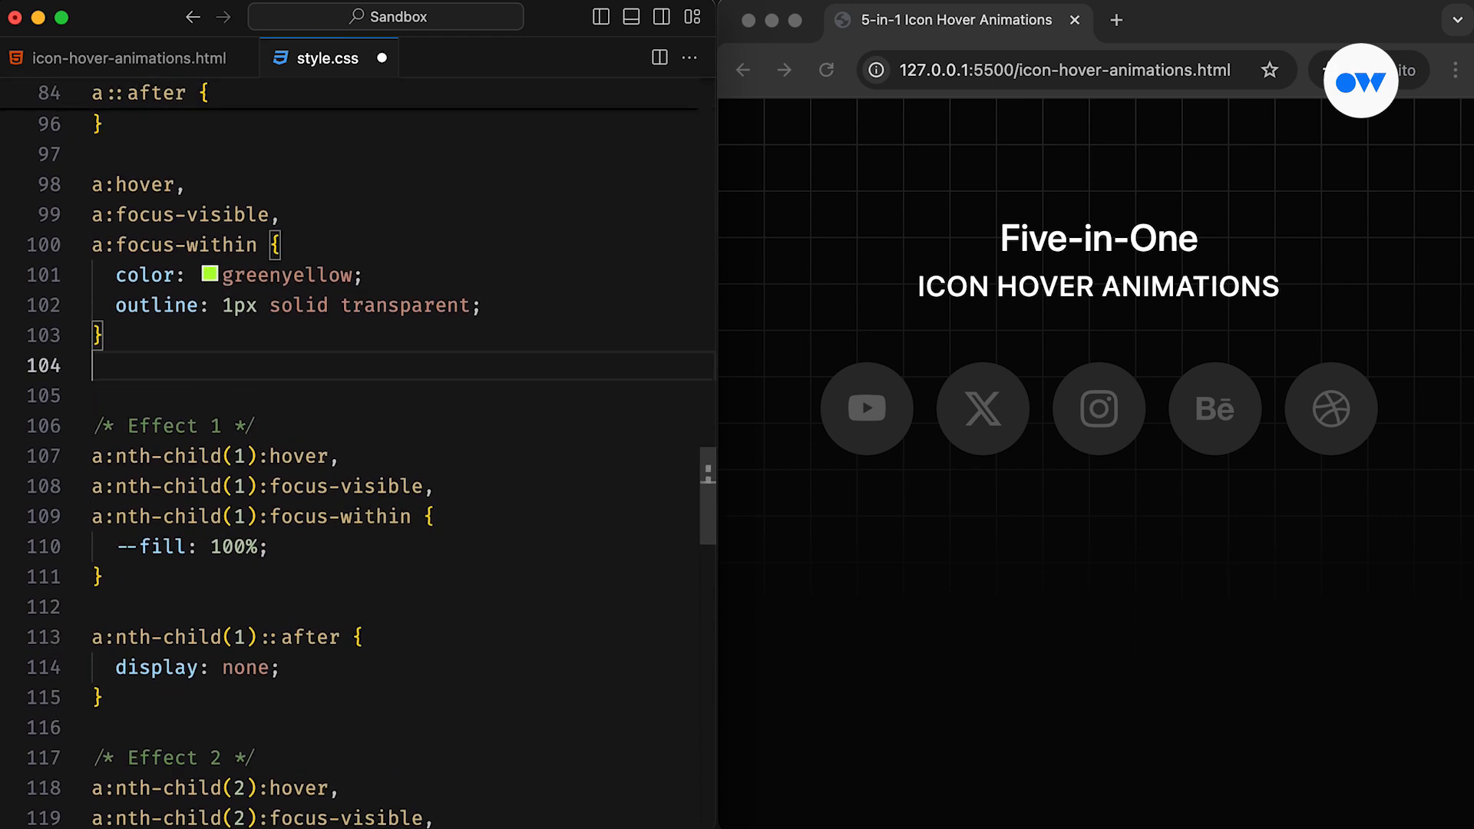
{"action": "type", "text": "a:hover,"}
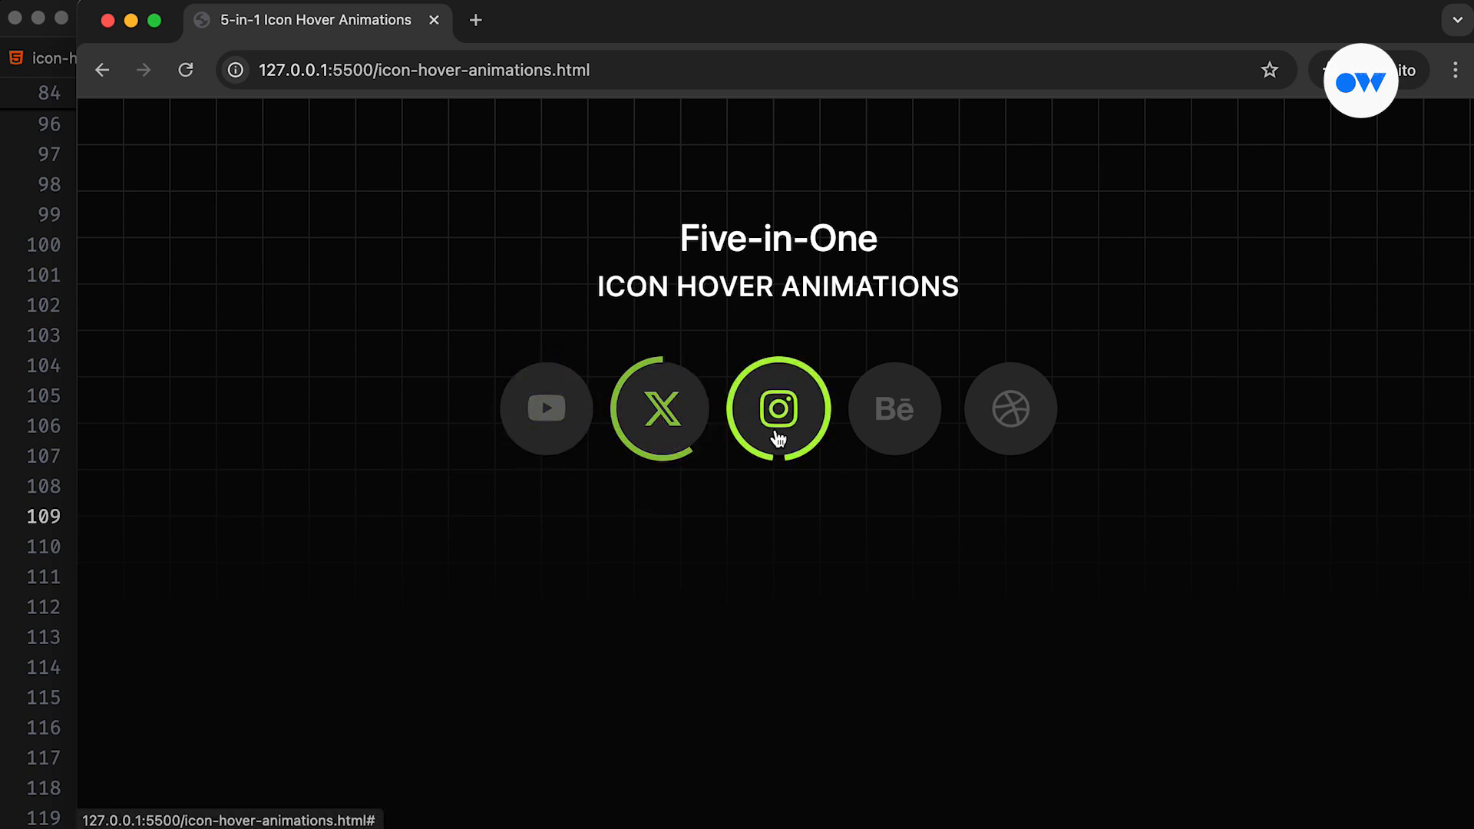
{"action": "mouse_move", "coordinate": [1013, 414]}
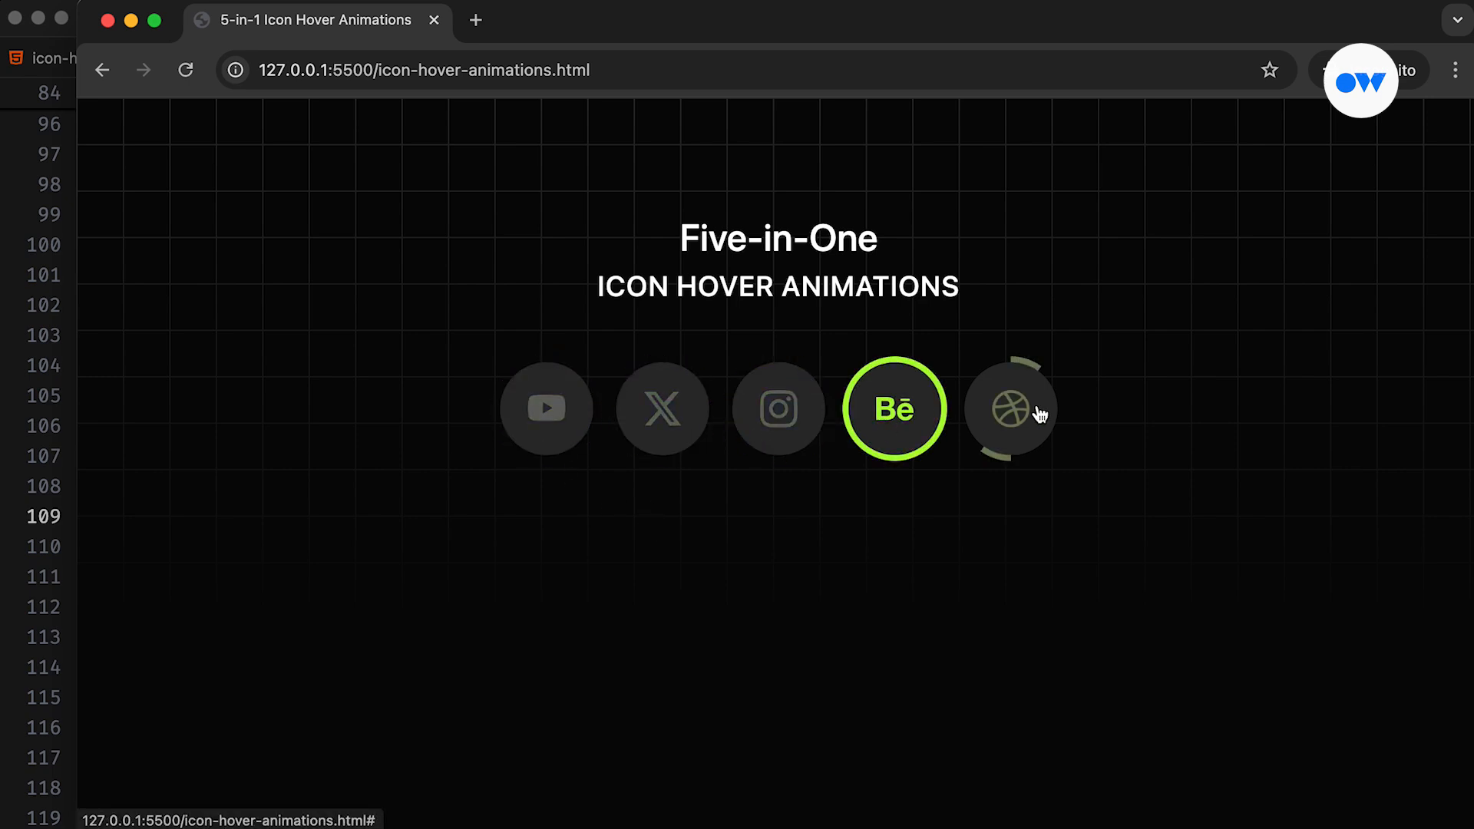
{"action": "mouse_move", "coordinate": [894, 423]}
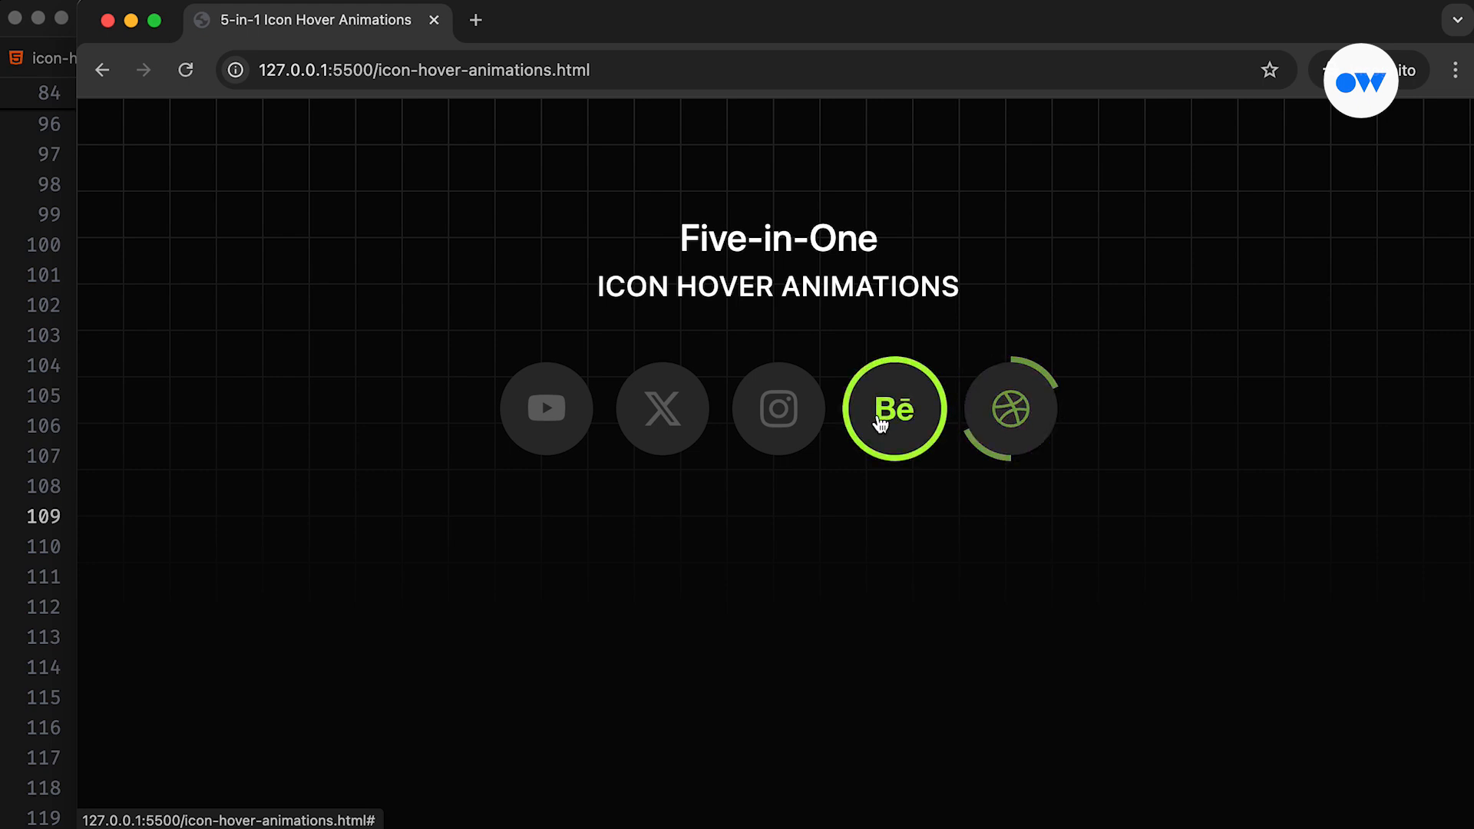
{"action": "mouse_move", "coordinate": [662, 407]}
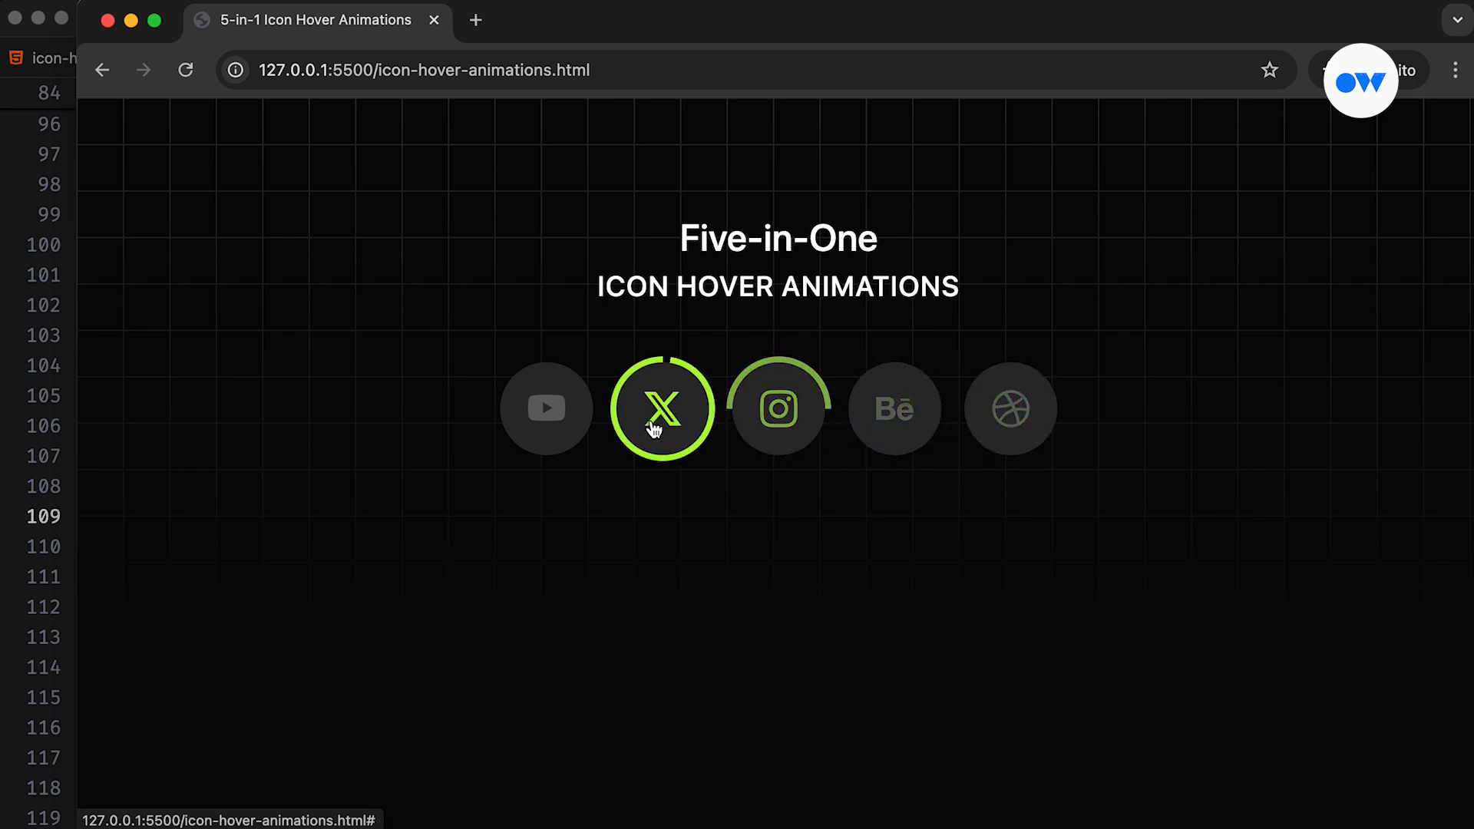
{"action": "mouse_move", "coordinate": [546, 408]}
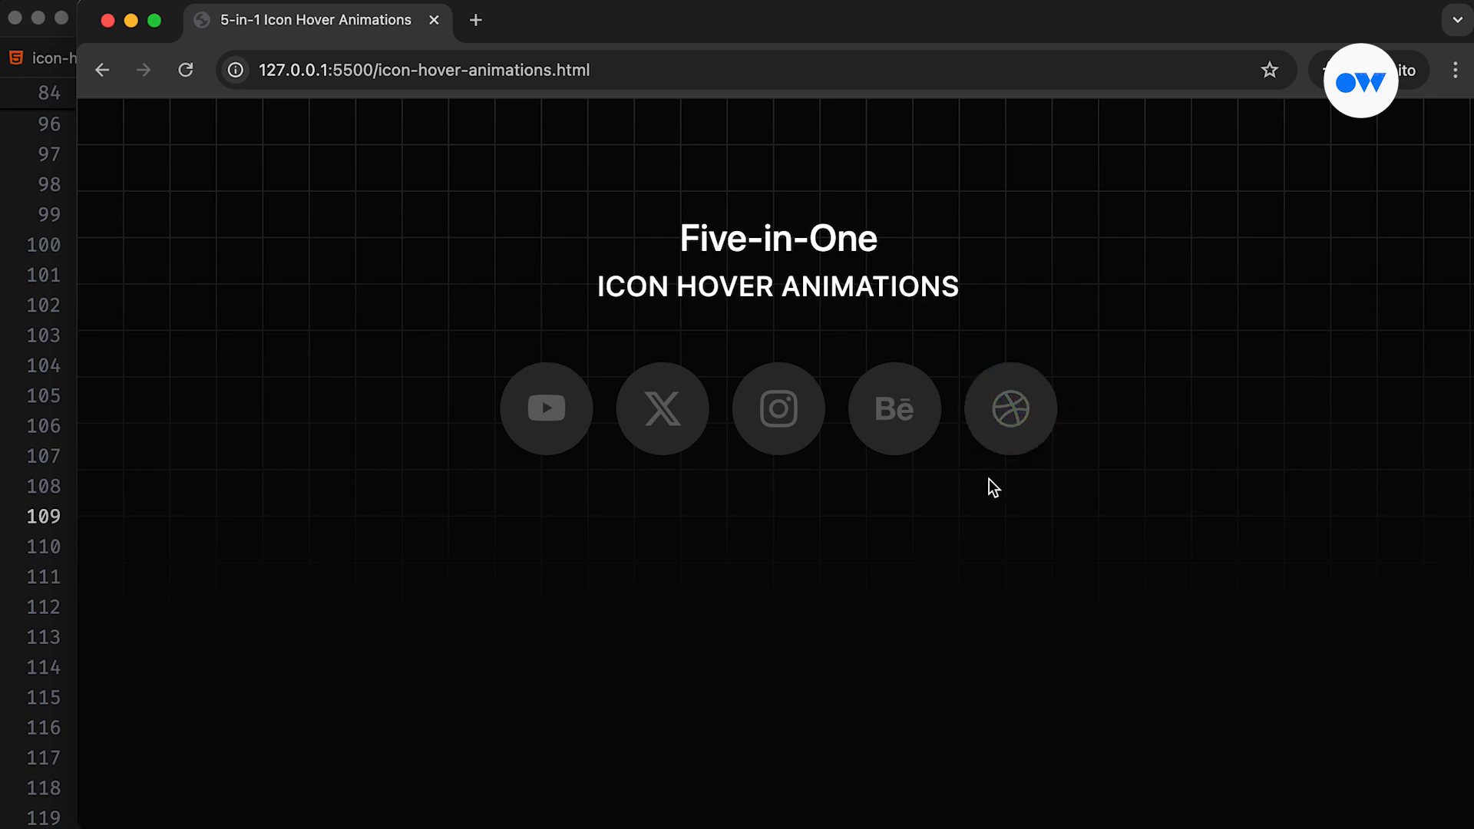
{"action": "mouse_move", "coordinate": [893, 408]}
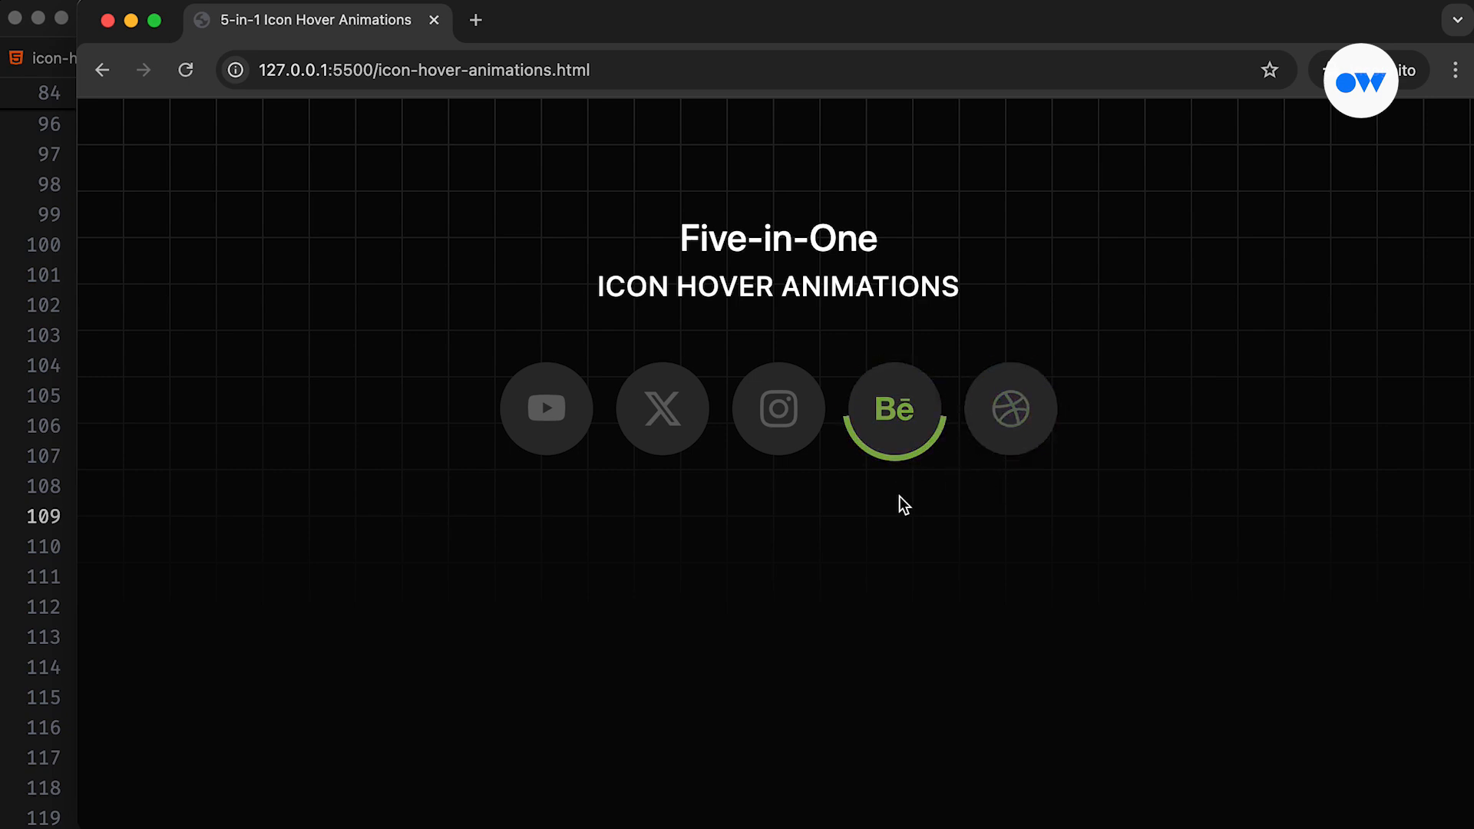
{"action": "mouse_move", "coordinate": [1010, 407]}
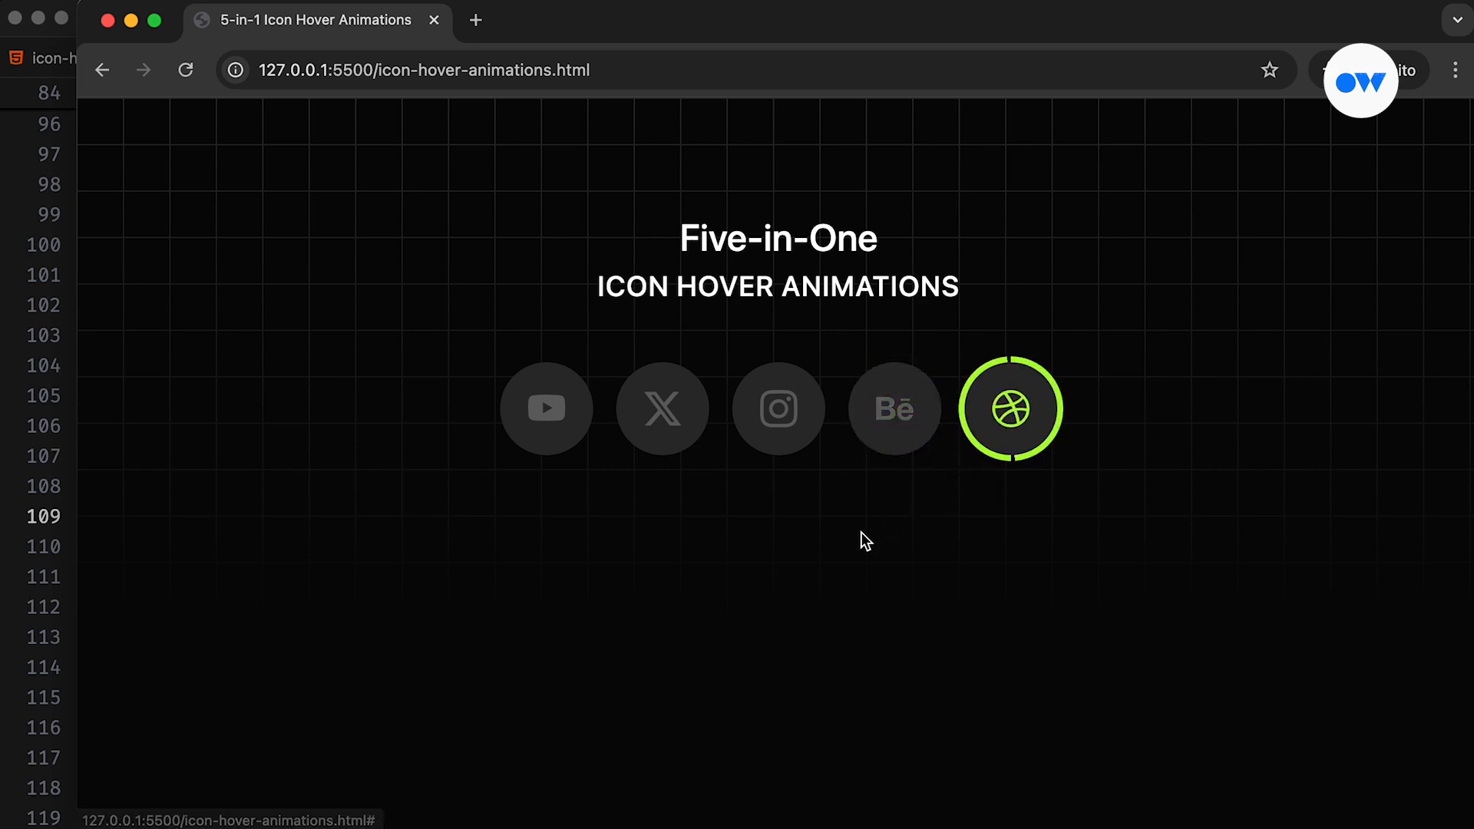
{"action": "mouse_move", "coordinate": [777, 408]}
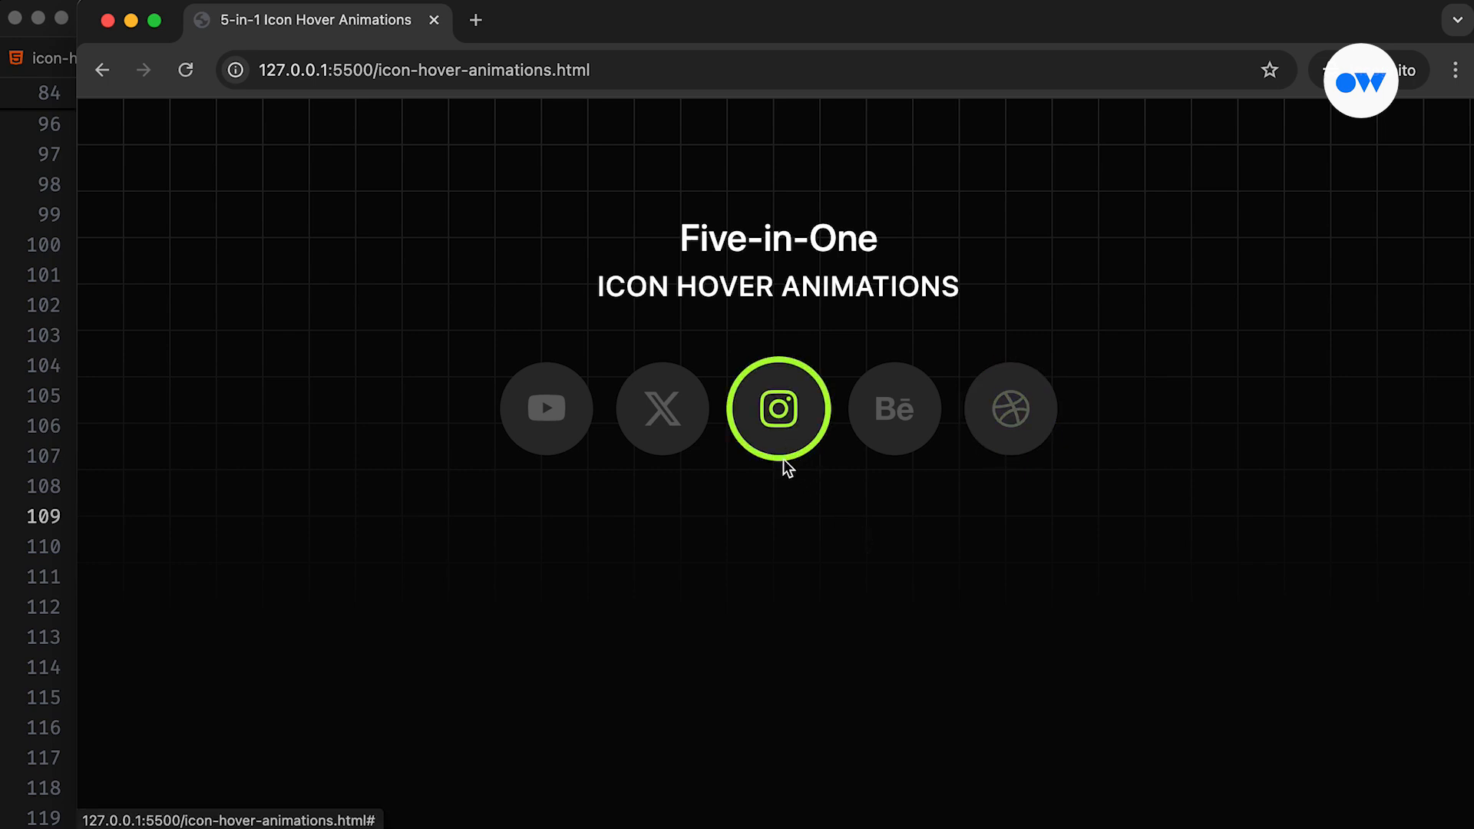